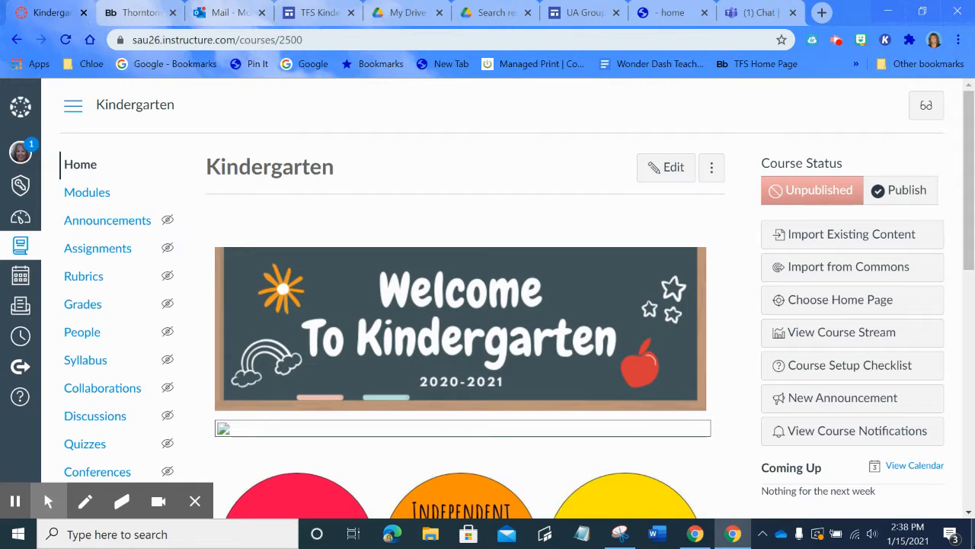
{"action": "mouse_move", "coordinate": [585, 363]}
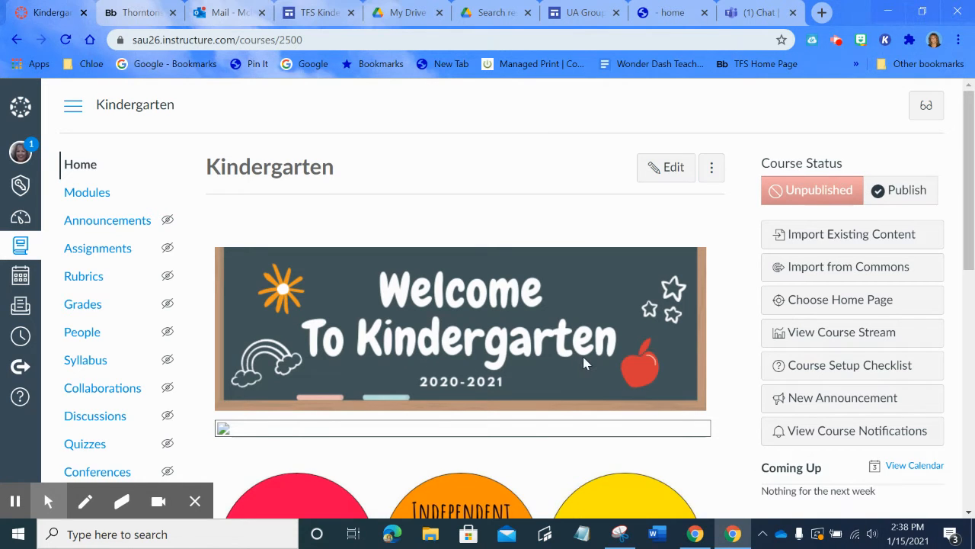
{"action": "mouse_move", "coordinate": [658, 223]}
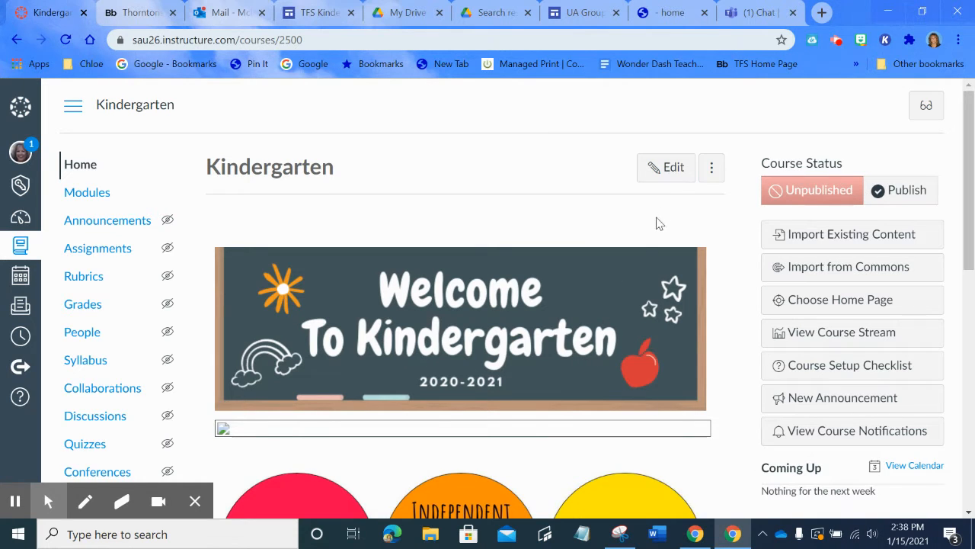
- Enter edit mode on the Kindergarten course home page with its welcome banner
{"action": "left_click", "coordinate": [666, 166]}
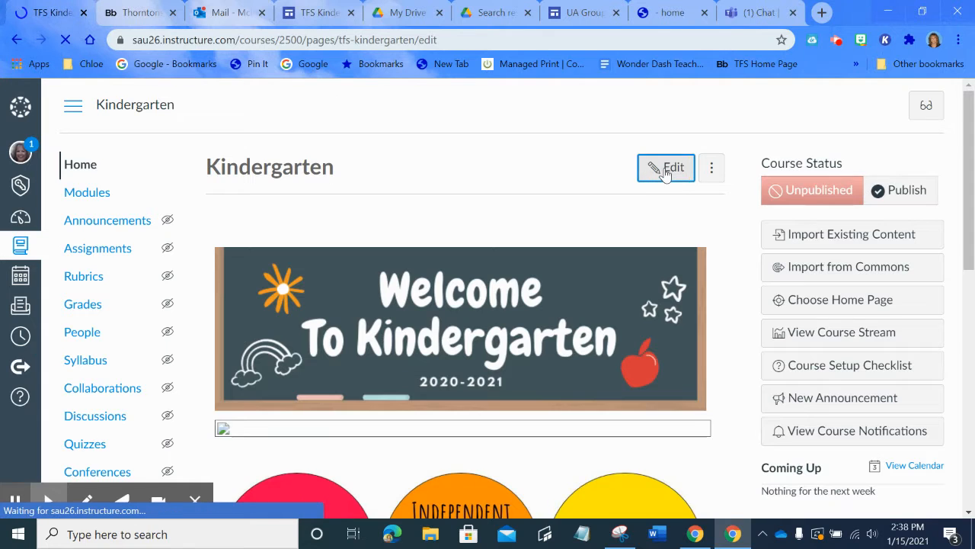
{"action": "left_click", "coordinate": [664, 166]}
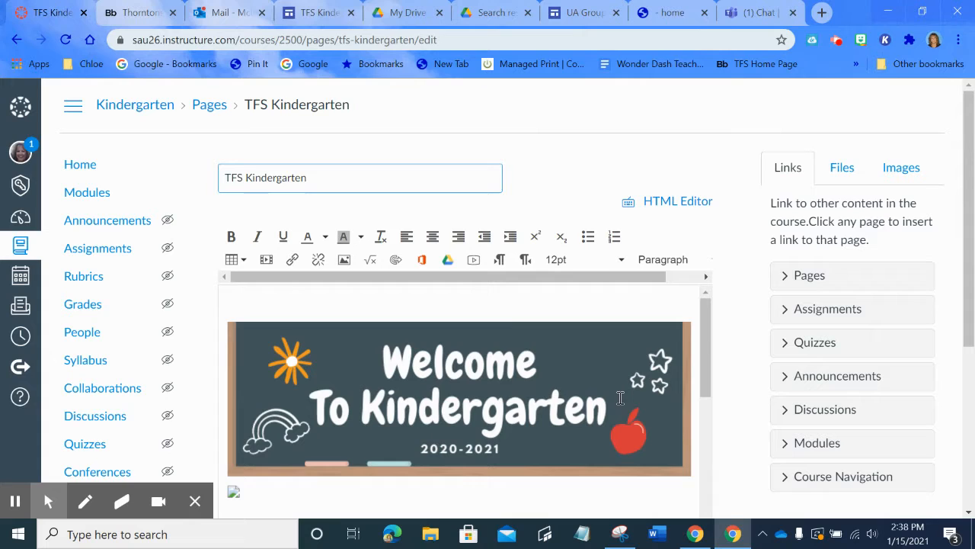
{"action": "mouse_move", "coordinate": [97, 246]}
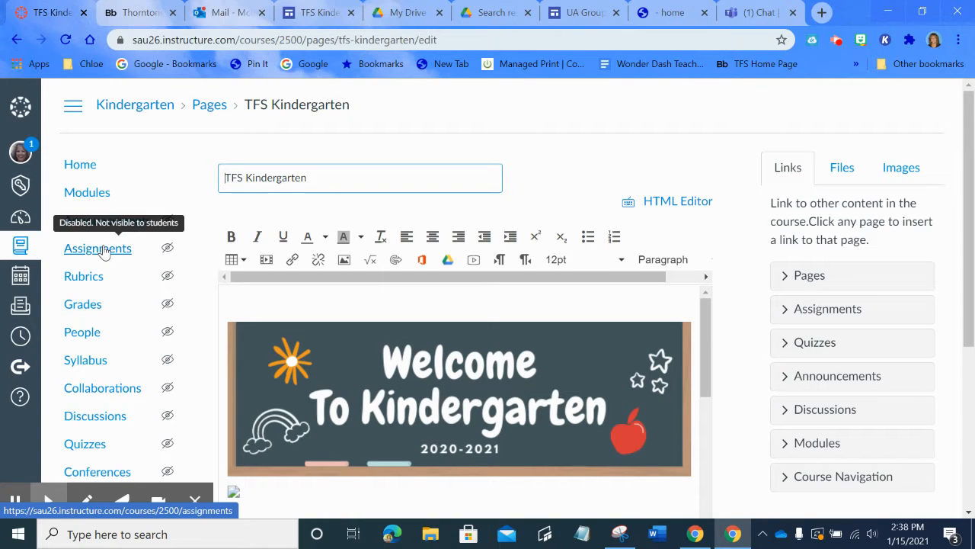
- Go to the course Assignments list and begin a new assignment
{"action": "left_click", "coordinate": [97, 247]}
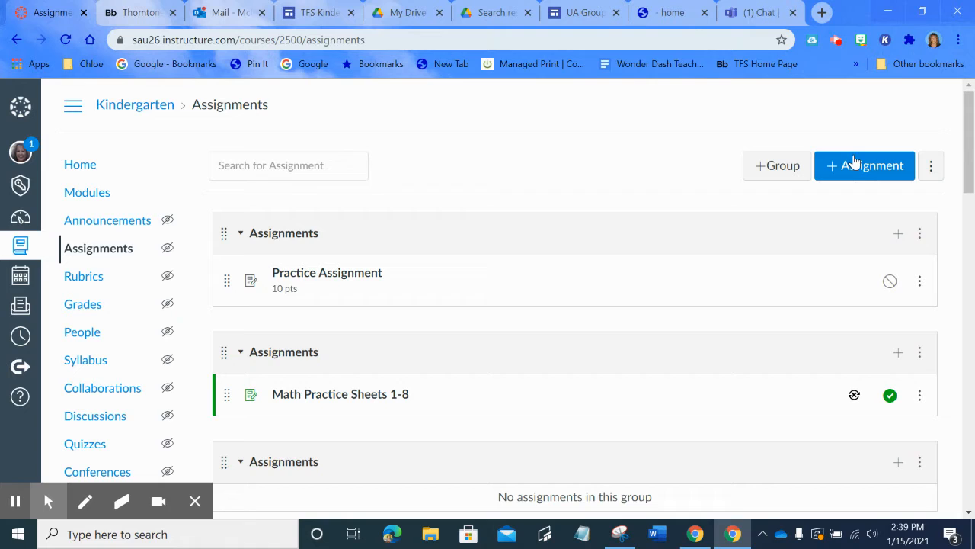
{"action": "left_click", "coordinate": [865, 164]}
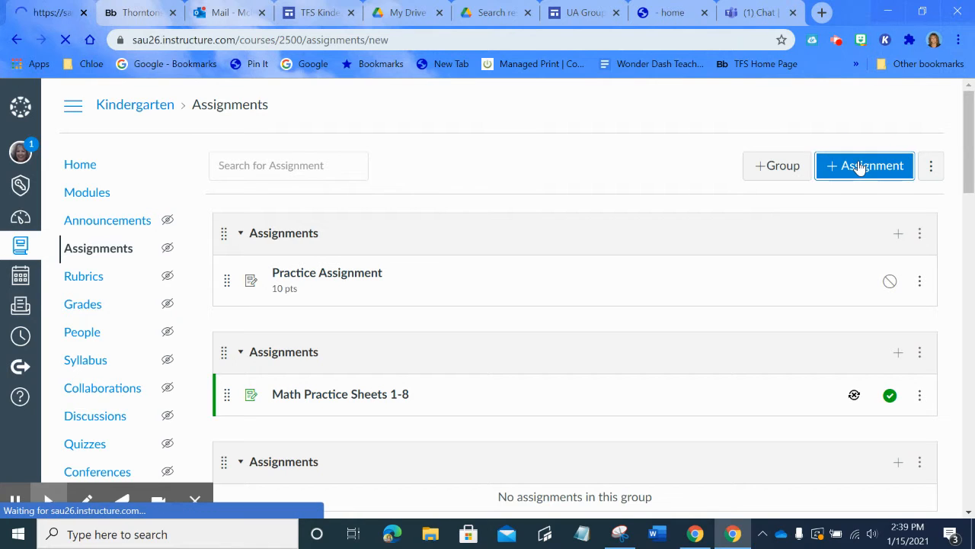
- Enter 'Envisions Homework' as the new assignment's name
{"action": "left_click", "coordinate": [866, 165]}
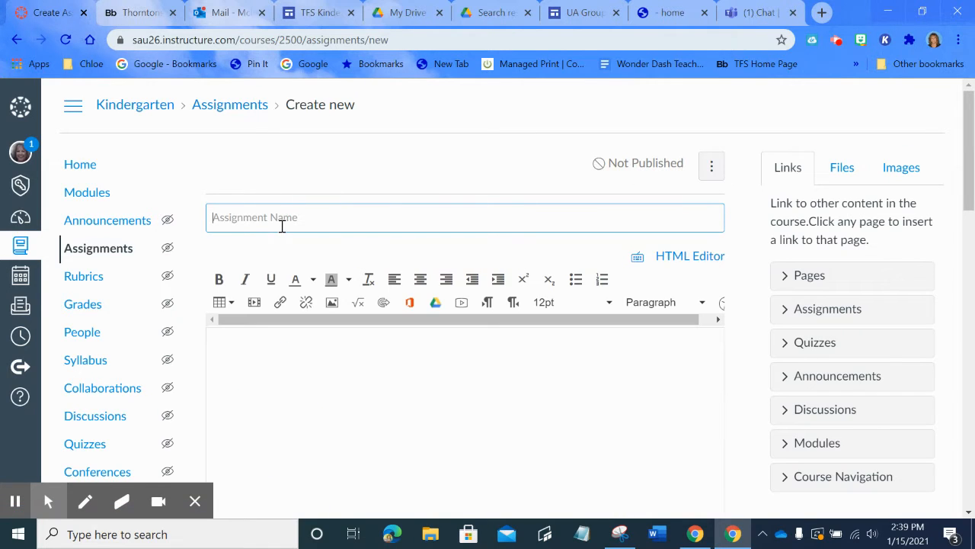
{"action": "left_click", "coordinate": [465, 217]}
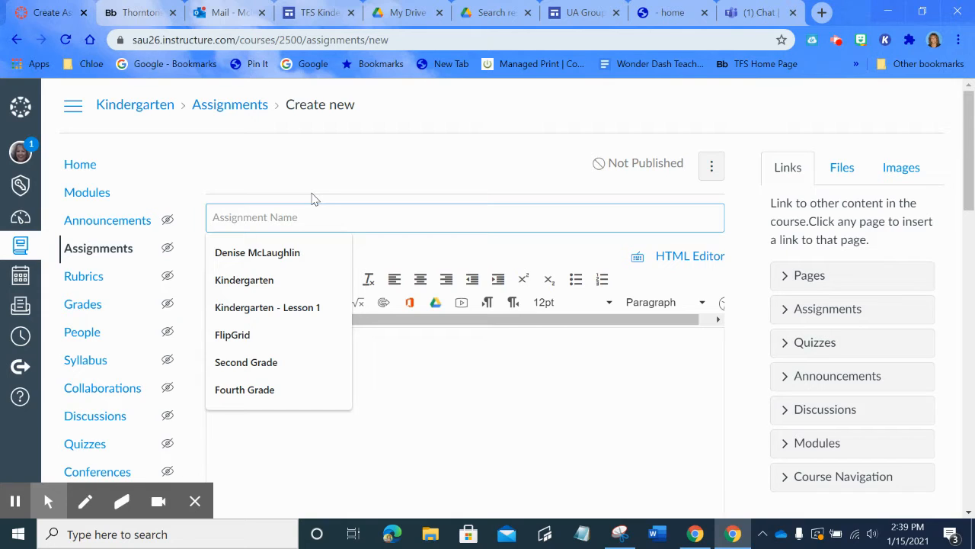
{"action": "type", "text": "Envisio"}
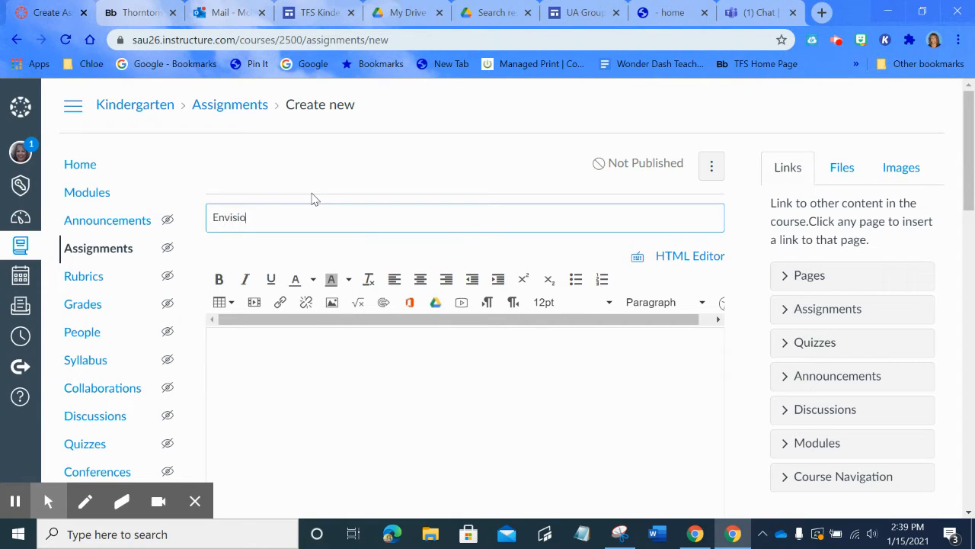
{"action": "type", "text": "ns"}
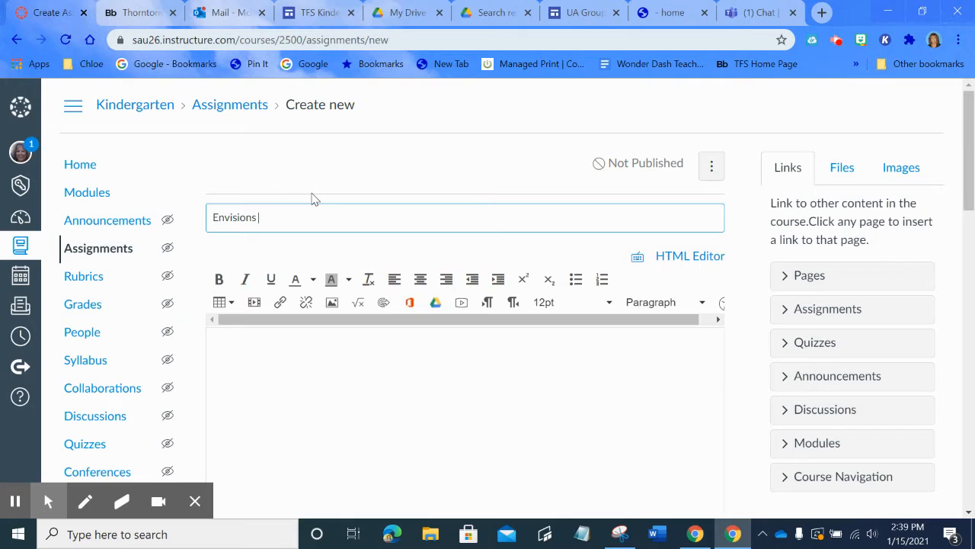
{"action": "type", "text": "Hom"}
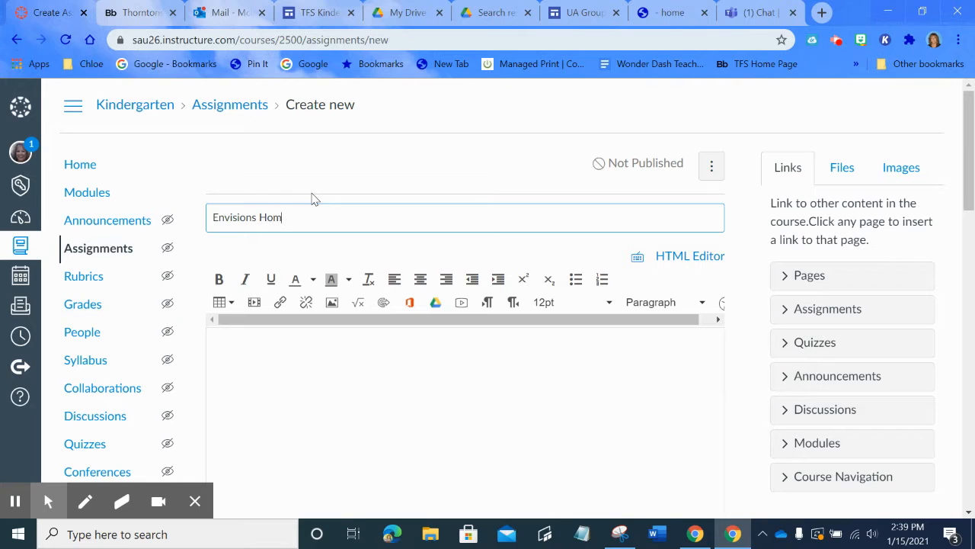
{"action": "type", "text": "ework"}
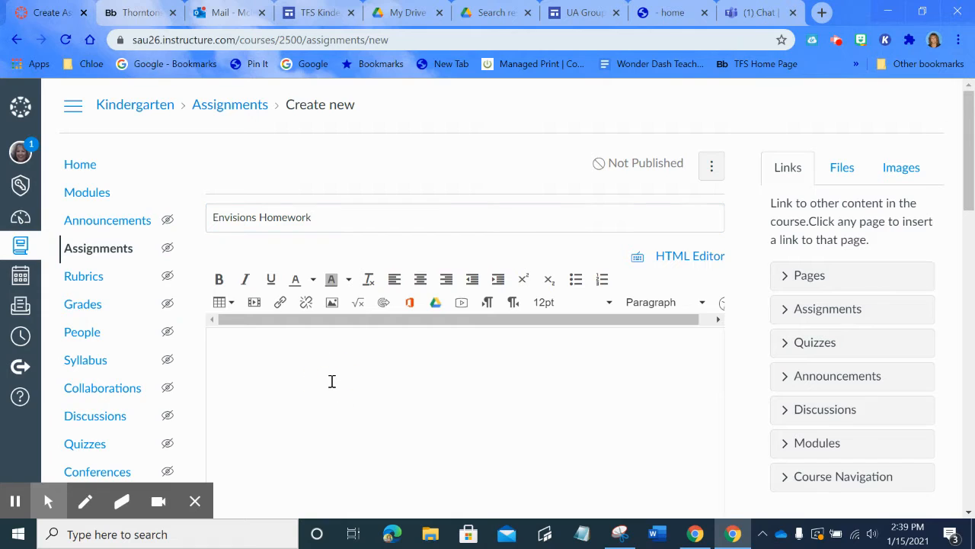
- Write the description 'Complete page 211 in your Envisions workbook.' in the editor body
{"action": "left_click", "coordinate": [332, 381]}
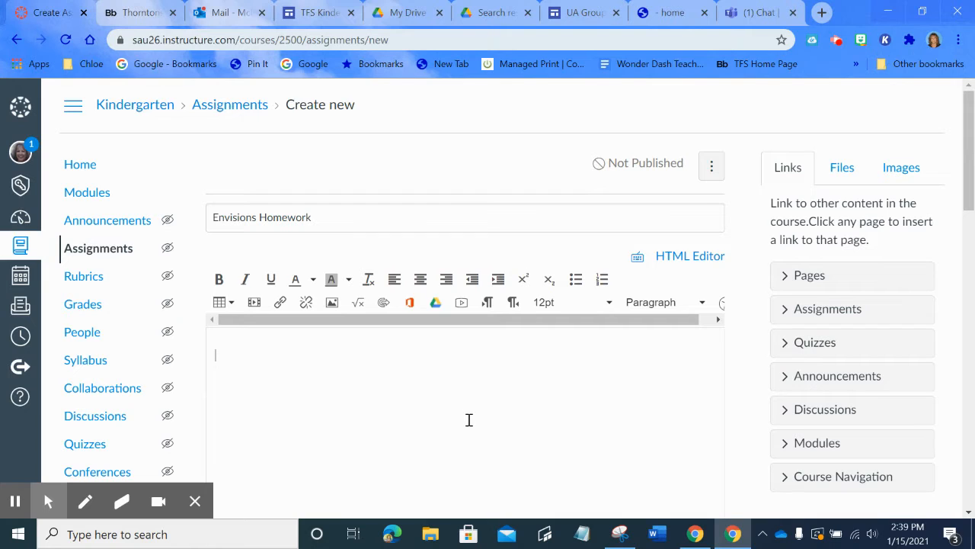
{"action": "type", "text": "Complete pa"}
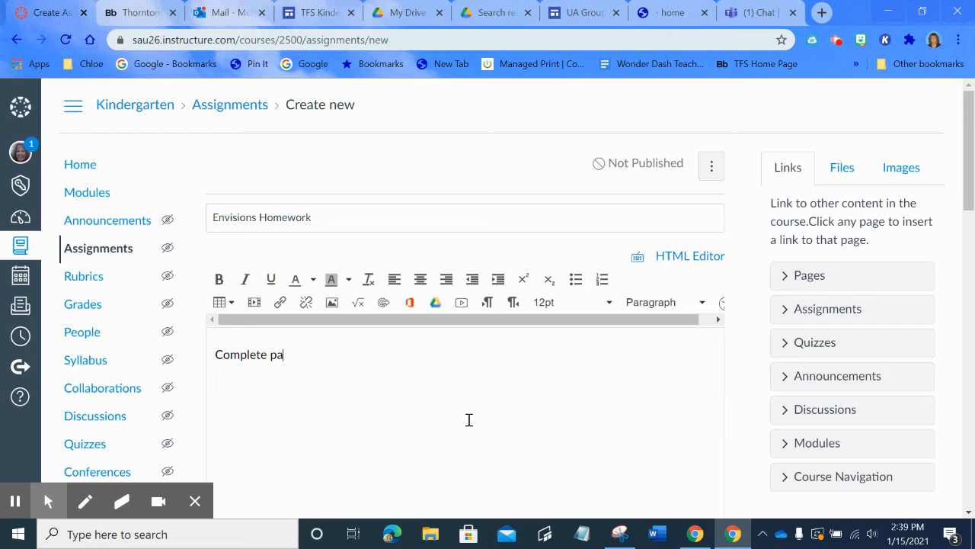
{"action": "type", "text": "ge"}
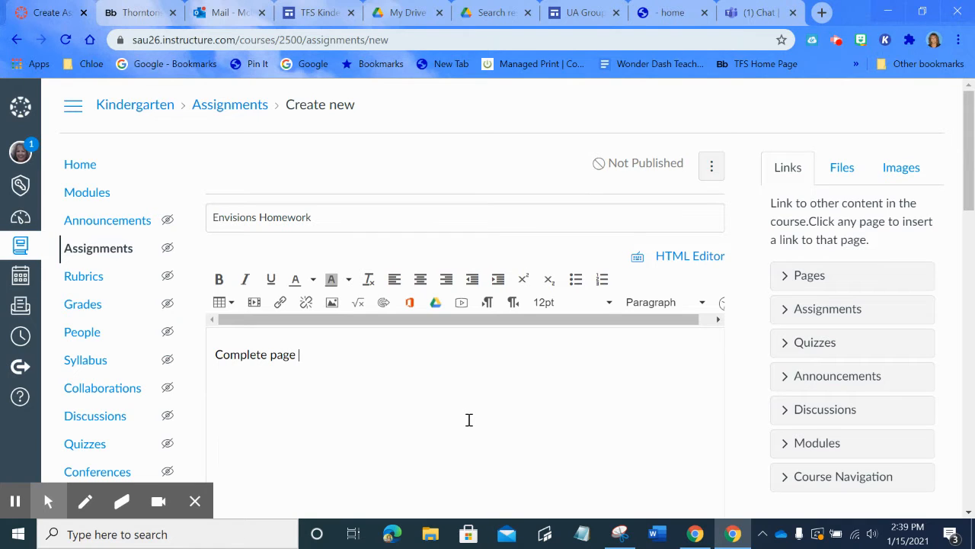
{"action": "type", "text": "211 in your"}
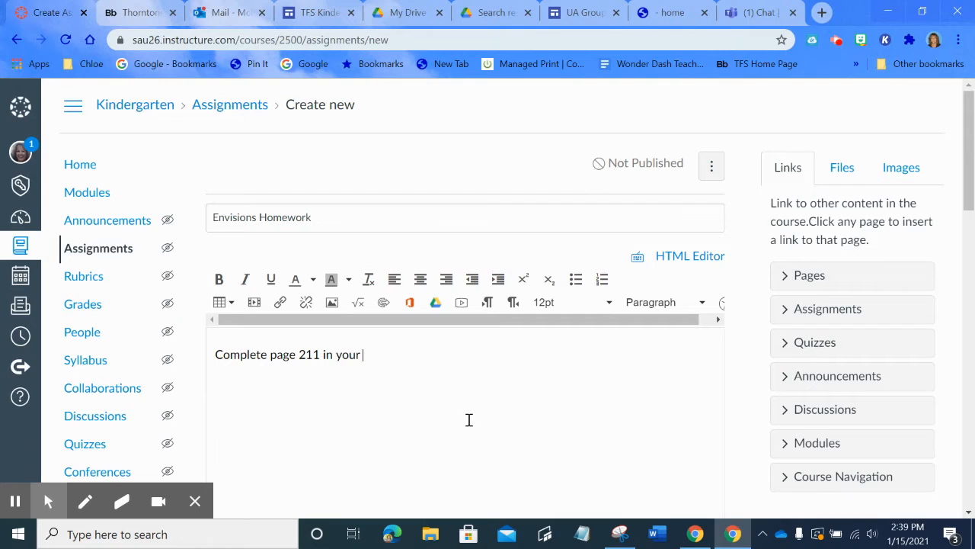
{"action": "type", "text": "Envisions"}
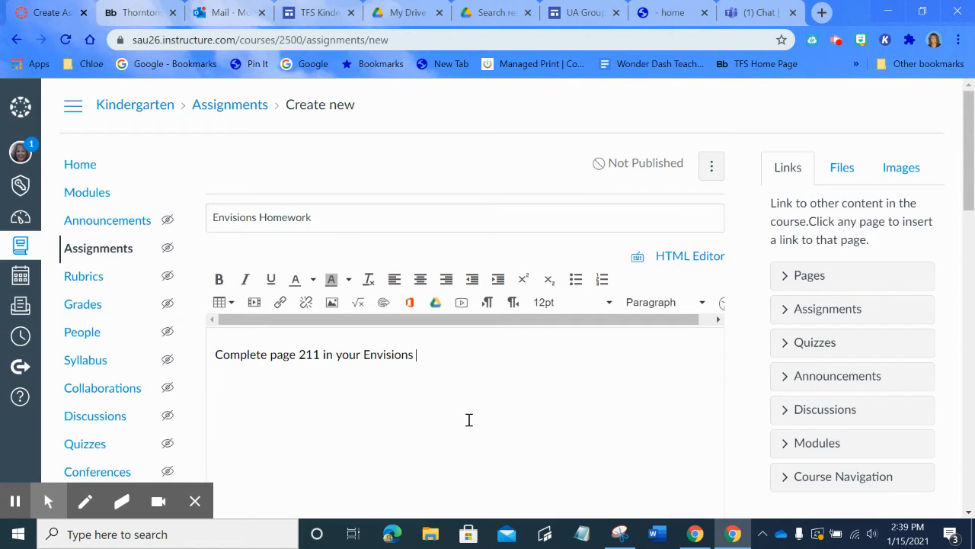
{"action": "type", "text": "textboo"}
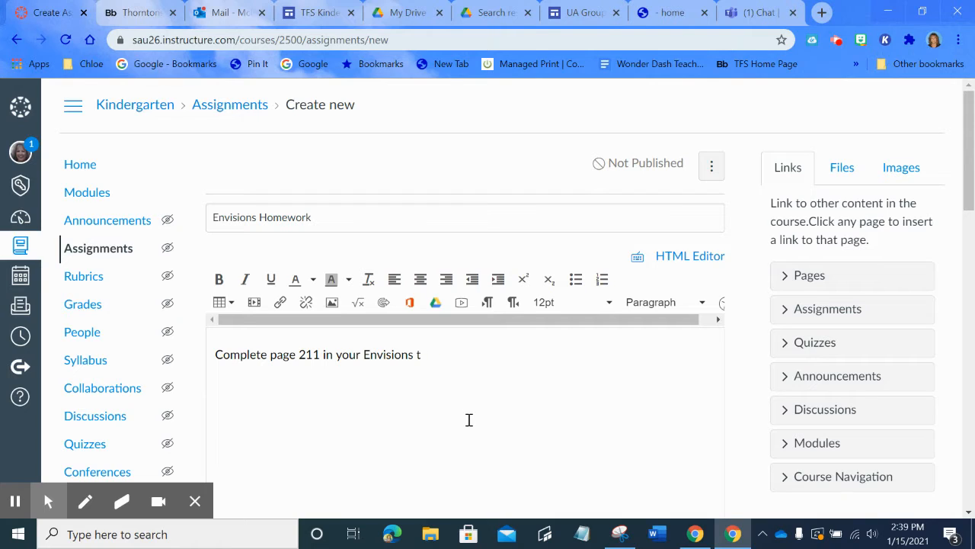
{"action": "type", "text": "workbook"}
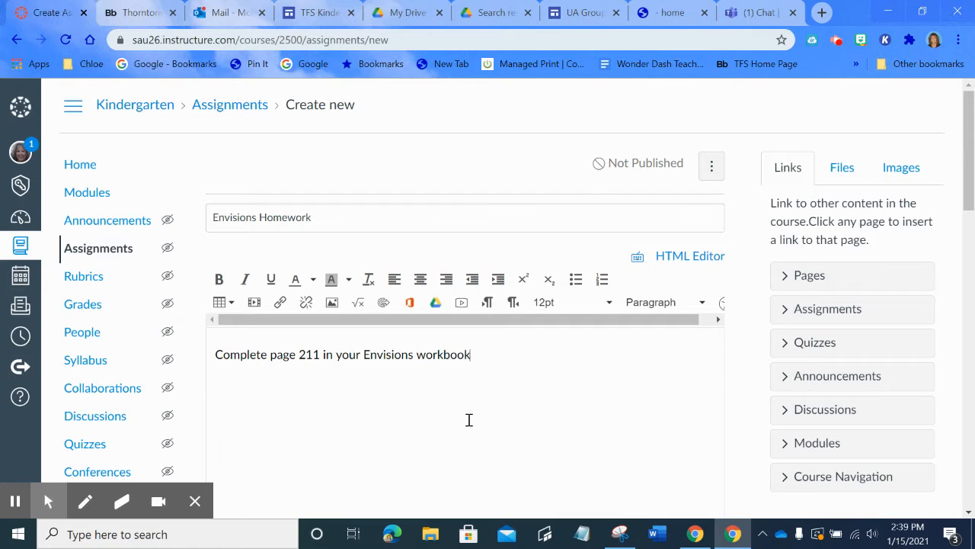
{"action": "type", "text": "."}
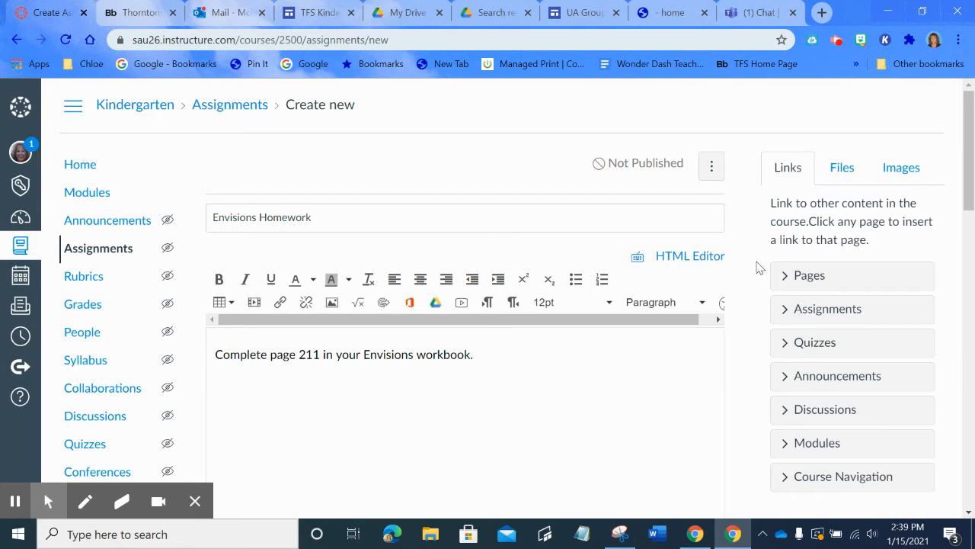
- Set Display Grade as to Complete/Incomplete
{"action": "scroll", "scroll_direction": "down", "scroll_amount": 3}
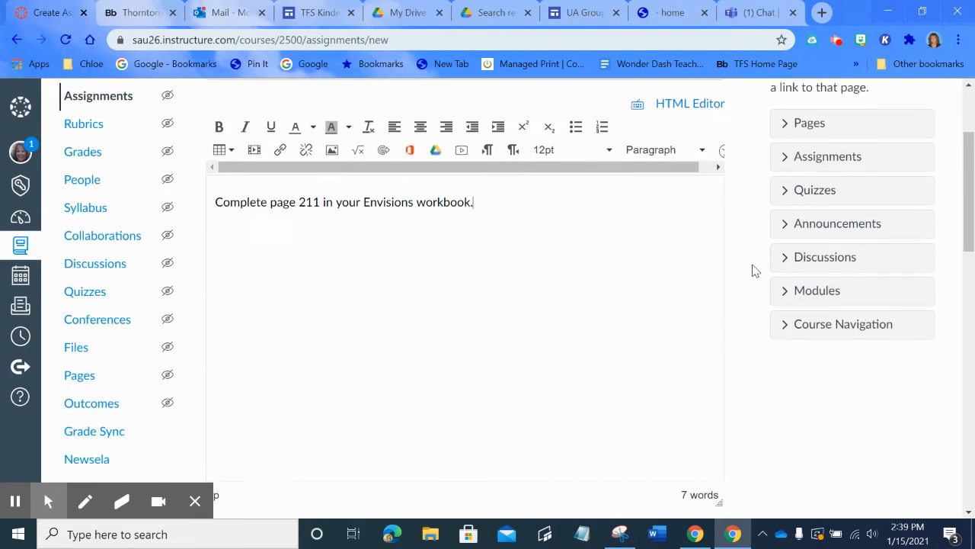
{"action": "scroll", "scroll_direction": "down", "scroll_amount": 3}
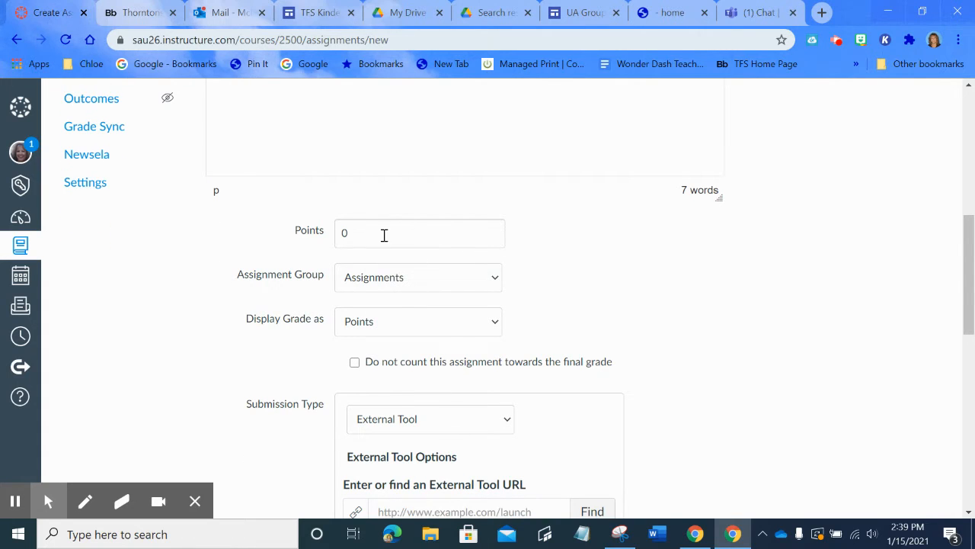
{"action": "mouse_move", "coordinate": [410, 337]}
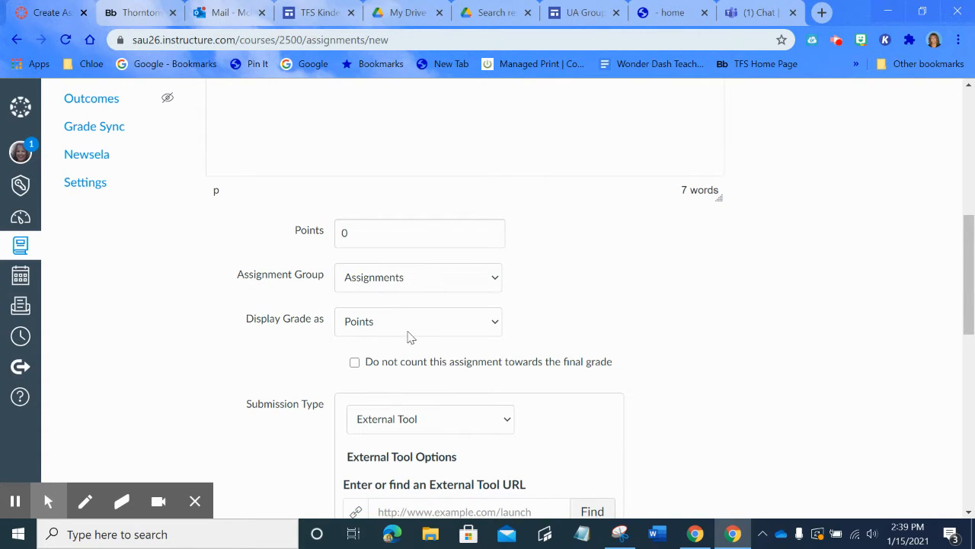
{"action": "mouse_move", "coordinate": [419, 334]}
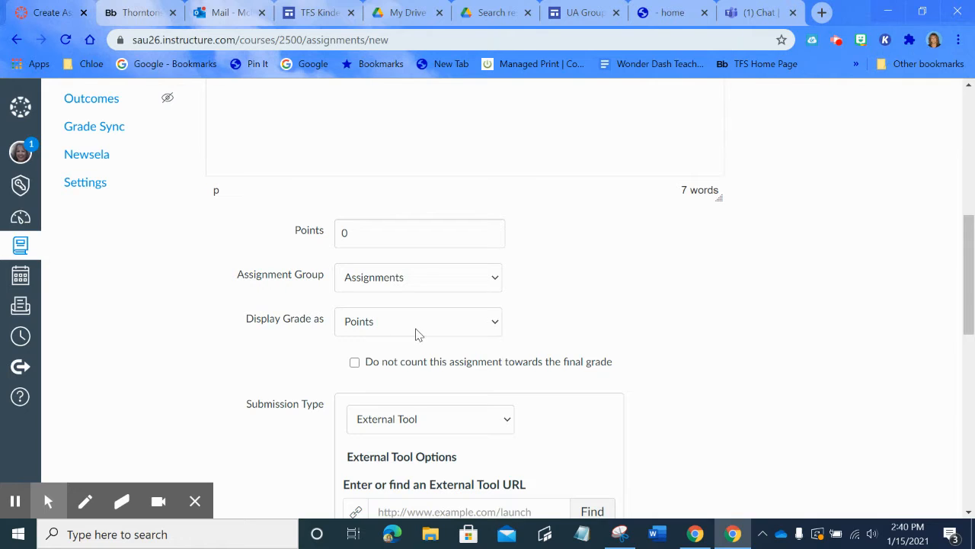
{"action": "left_click", "coordinate": [417, 322]}
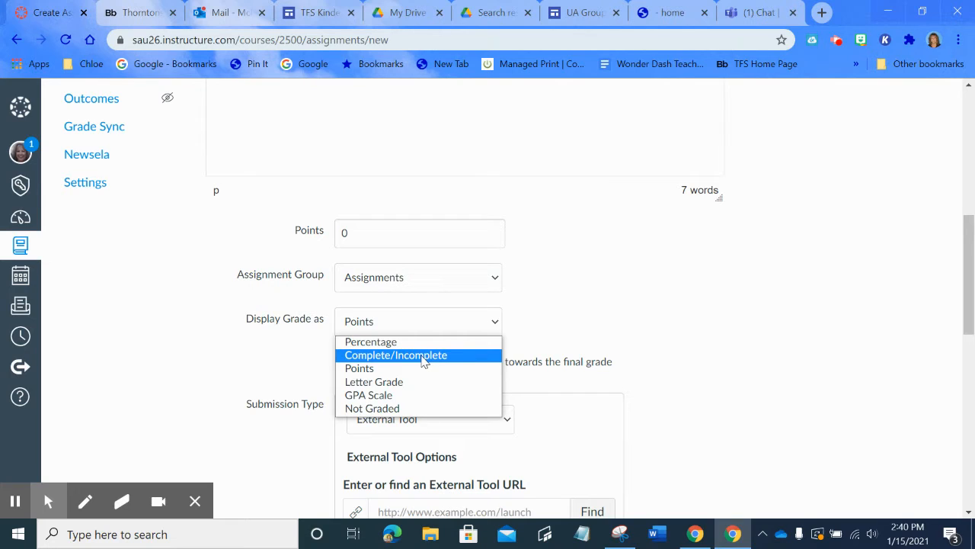
{"action": "left_click", "coordinate": [396, 355]}
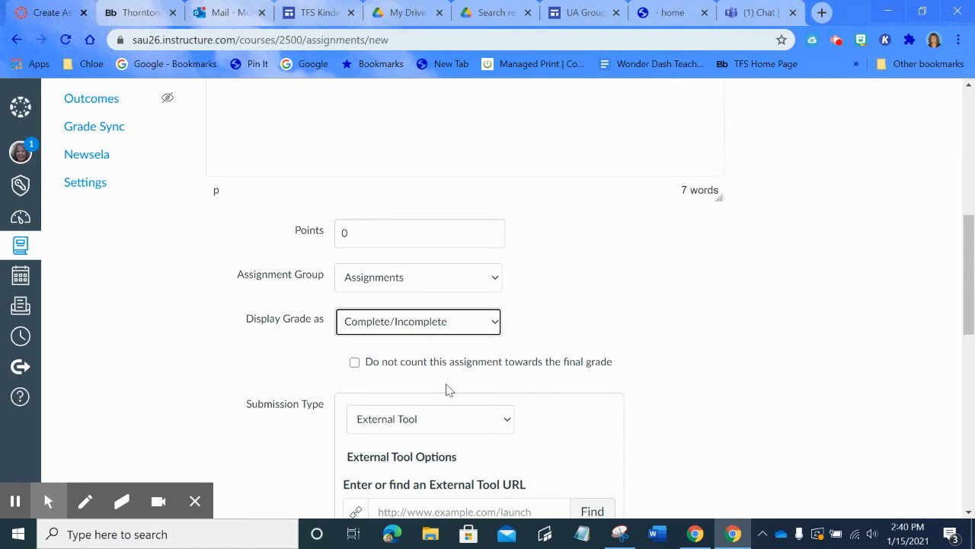
{"action": "mouse_move", "coordinate": [683, 367]}
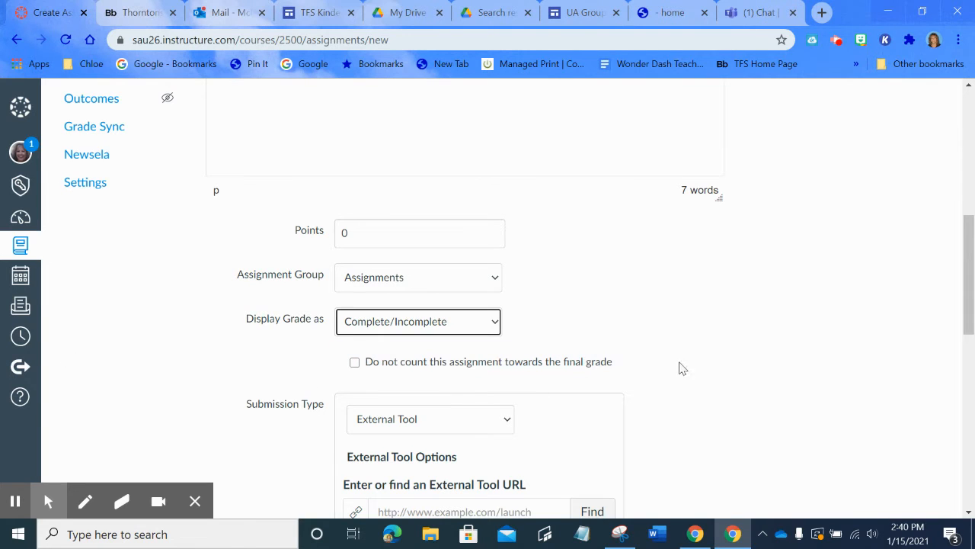
- Set the Submission Type to Online with no online entry options ticked
{"action": "scroll", "scroll_direction": "down", "scroll_amount": 3}
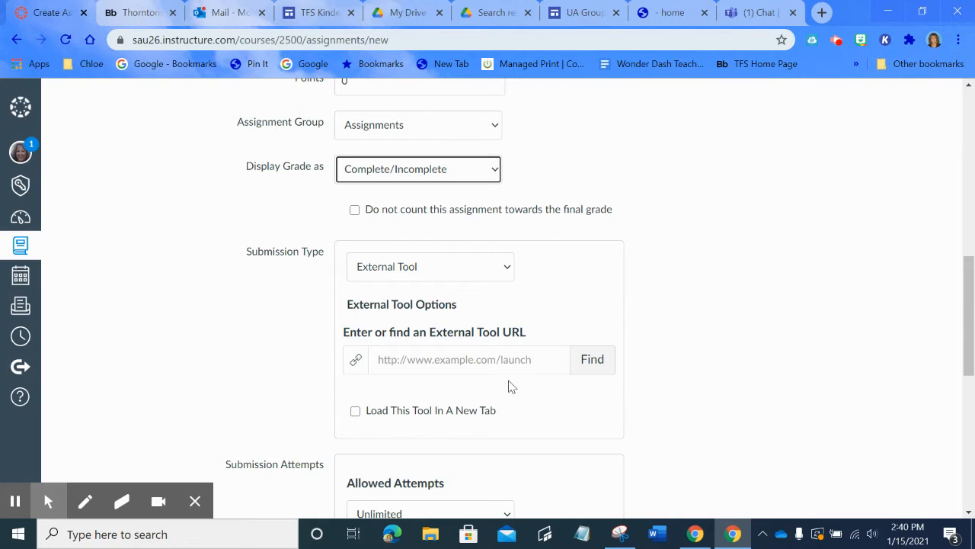
{"action": "mouse_move", "coordinate": [491, 265]}
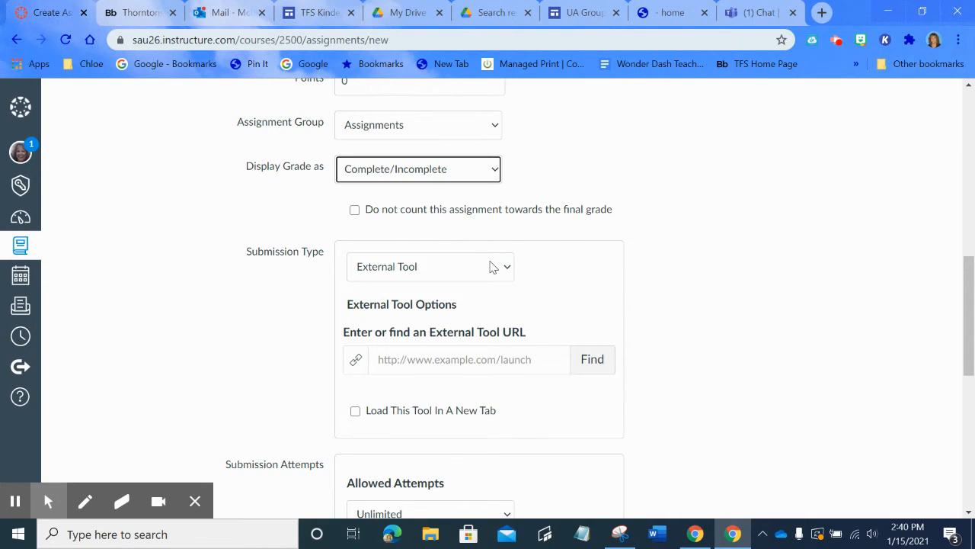
{"action": "left_click", "coordinate": [429, 265]}
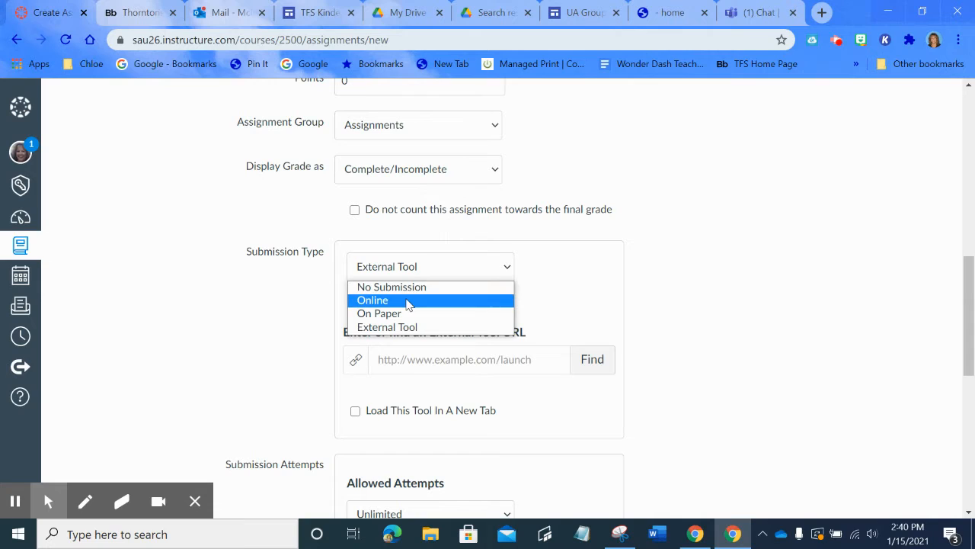
{"action": "left_click", "coordinate": [372, 301]}
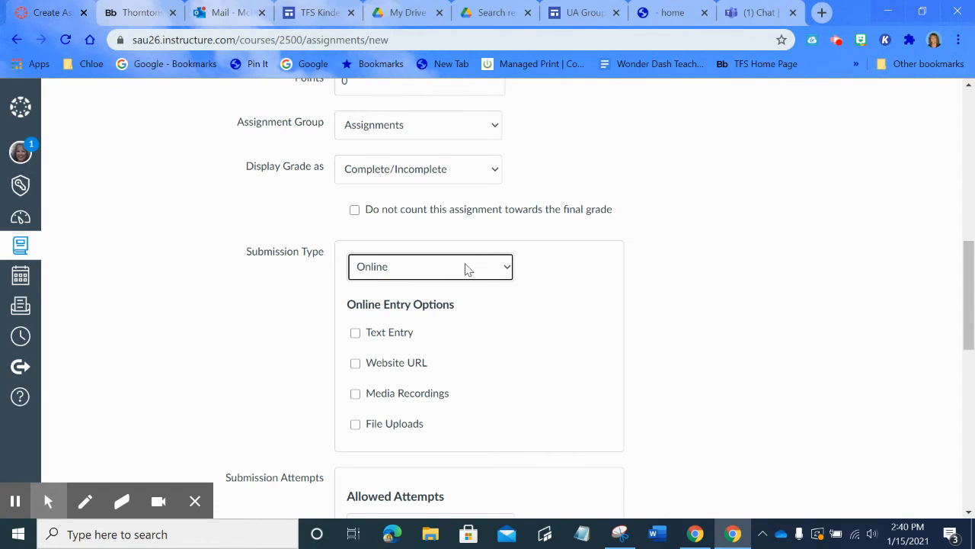
{"action": "mouse_move", "coordinate": [457, 275]}
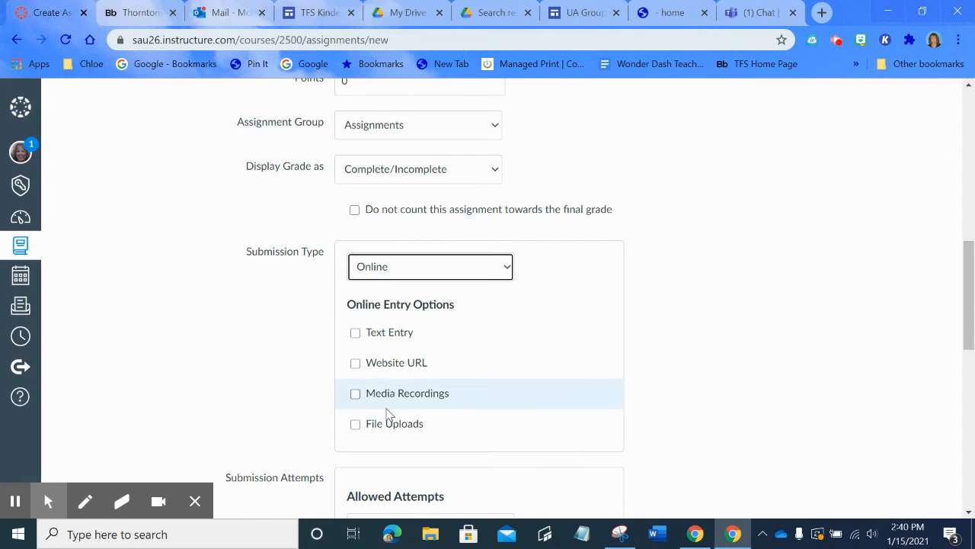
{"action": "mouse_move", "coordinate": [364, 340]}
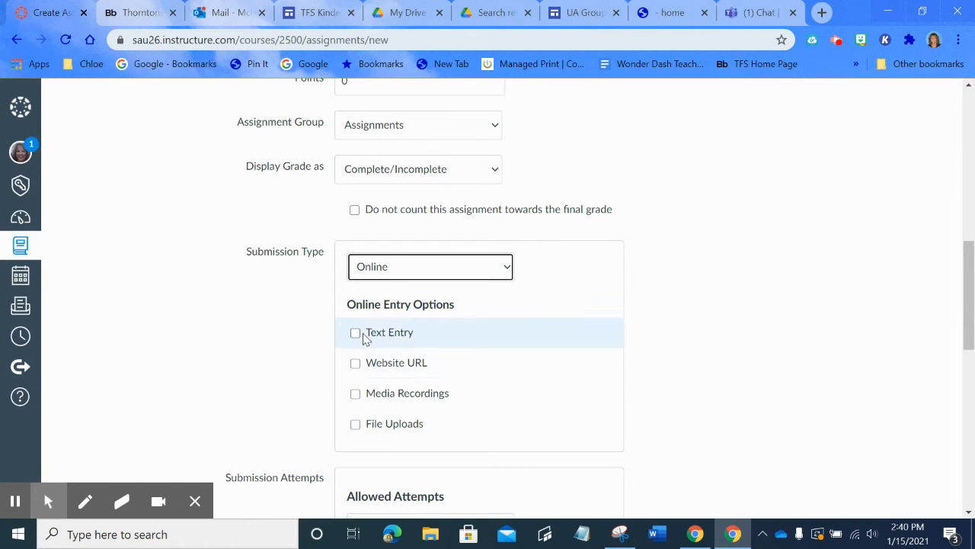
{"action": "mouse_move", "coordinate": [393, 341]}
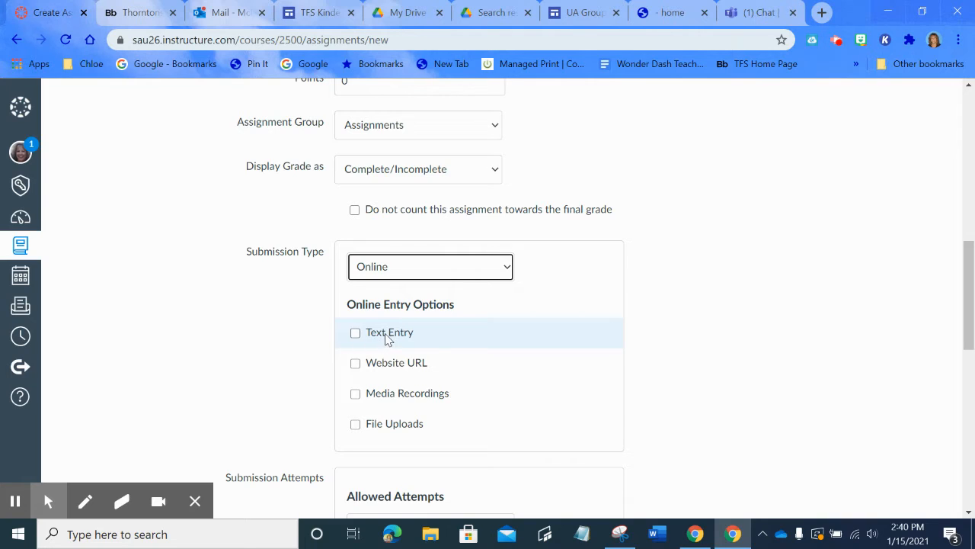
{"action": "mouse_move", "coordinate": [411, 342]}
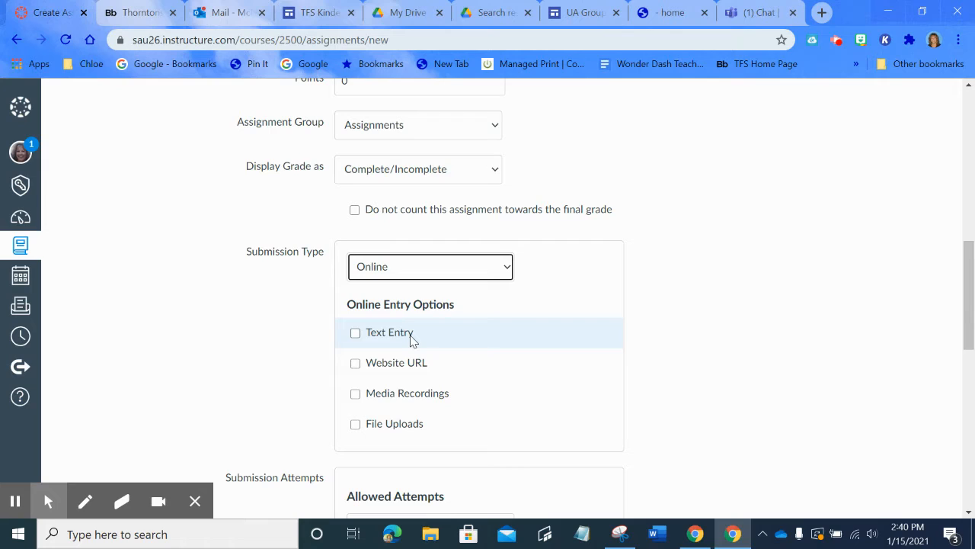
{"action": "mouse_move", "coordinate": [373, 406]}
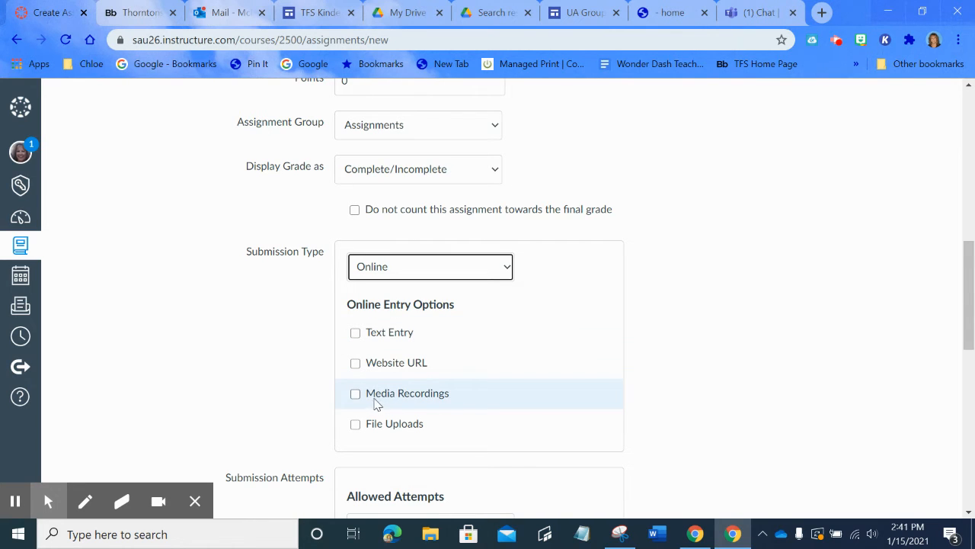
{"action": "mouse_move", "coordinate": [362, 405]}
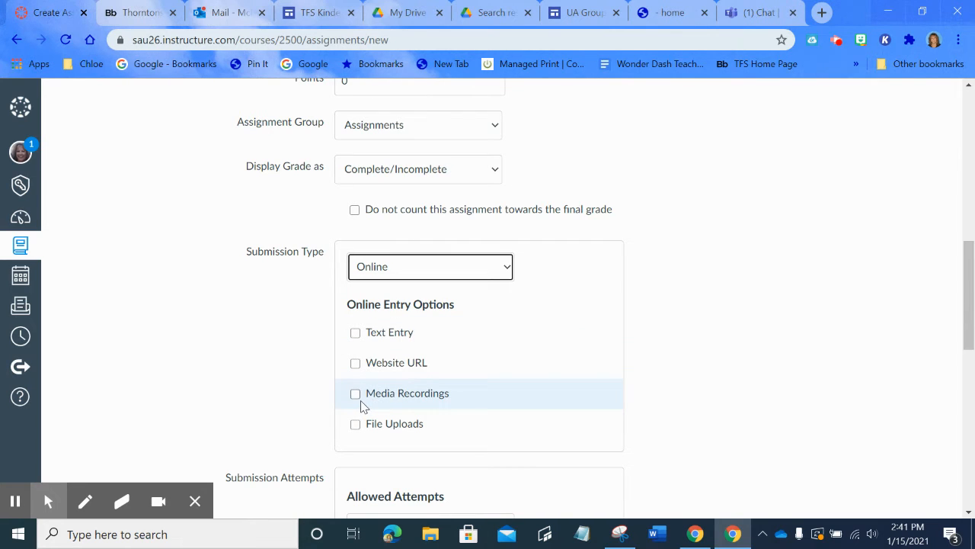
{"action": "mouse_move", "coordinate": [454, 415]}
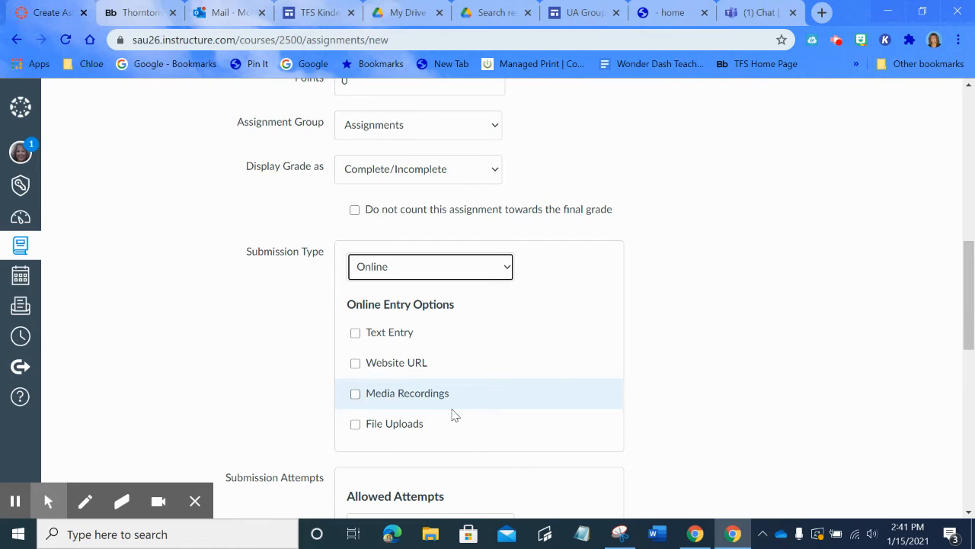
{"action": "mouse_move", "coordinate": [406, 435]}
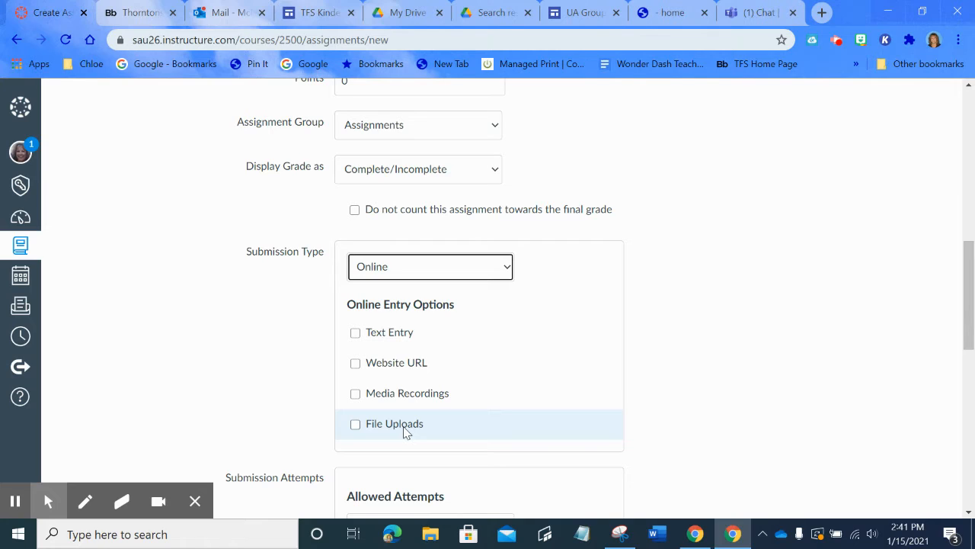
{"action": "mouse_move", "coordinate": [375, 436]}
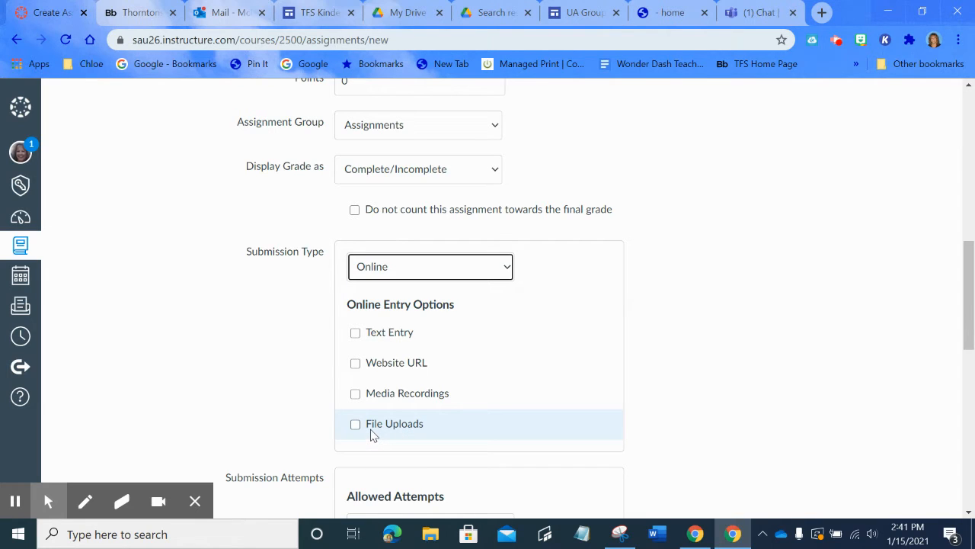
{"action": "mouse_move", "coordinate": [389, 272]}
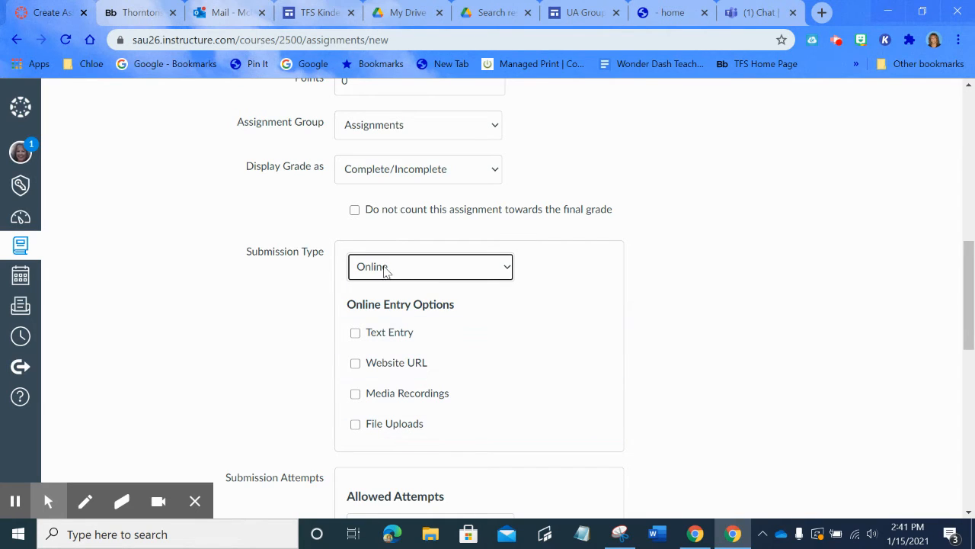
{"action": "mouse_move", "coordinate": [366, 339]}
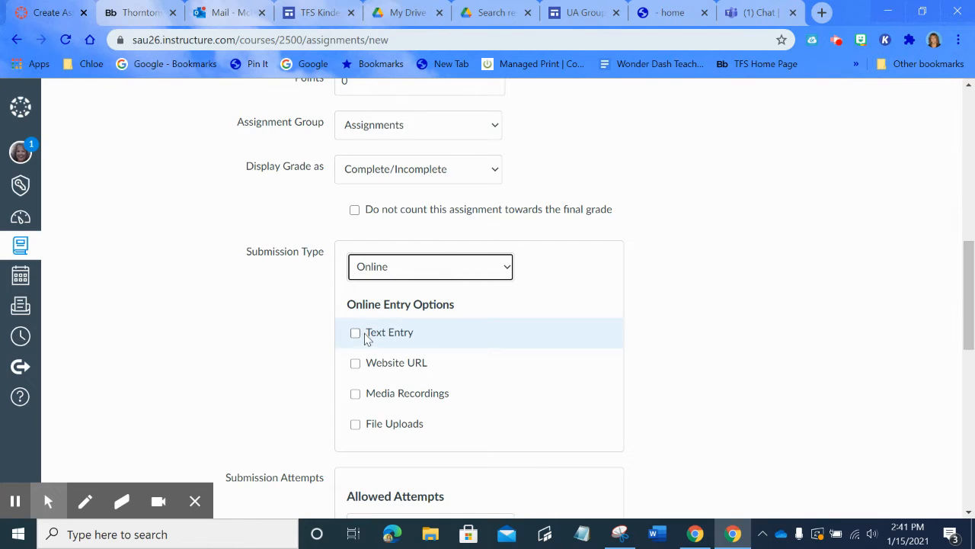
{"action": "mouse_move", "coordinate": [378, 442]}
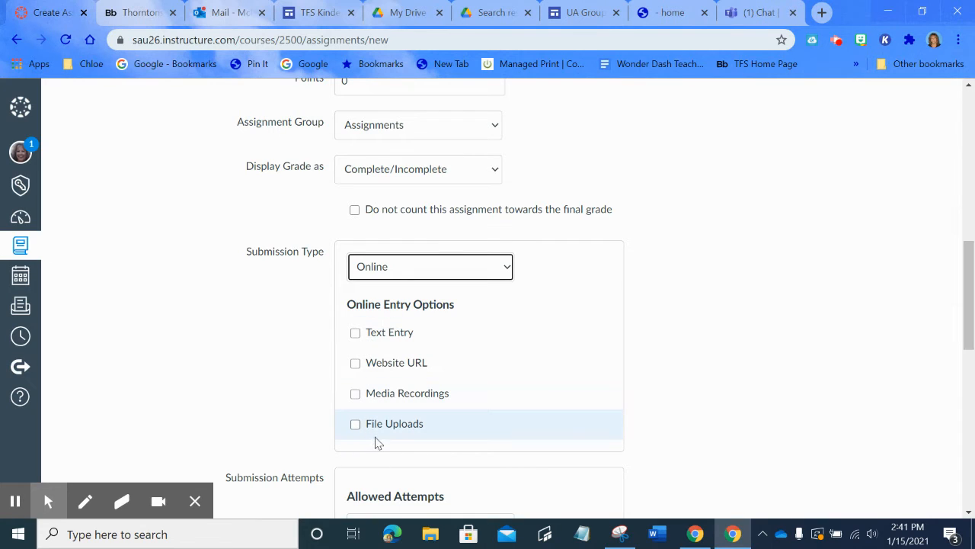
{"action": "mouse_move", "coordinate": [409, 430]}
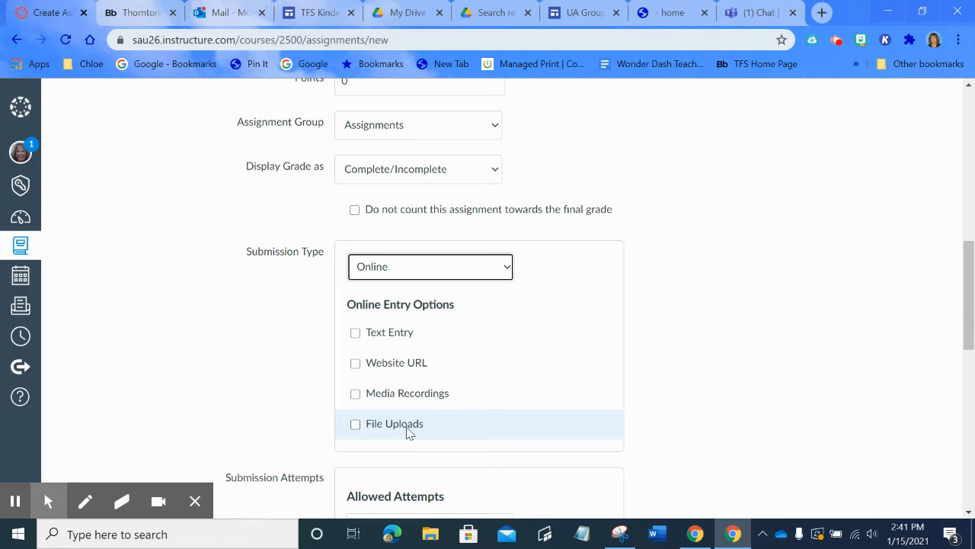
{"action": "mouse_move", "coordinate": [545, 323]}
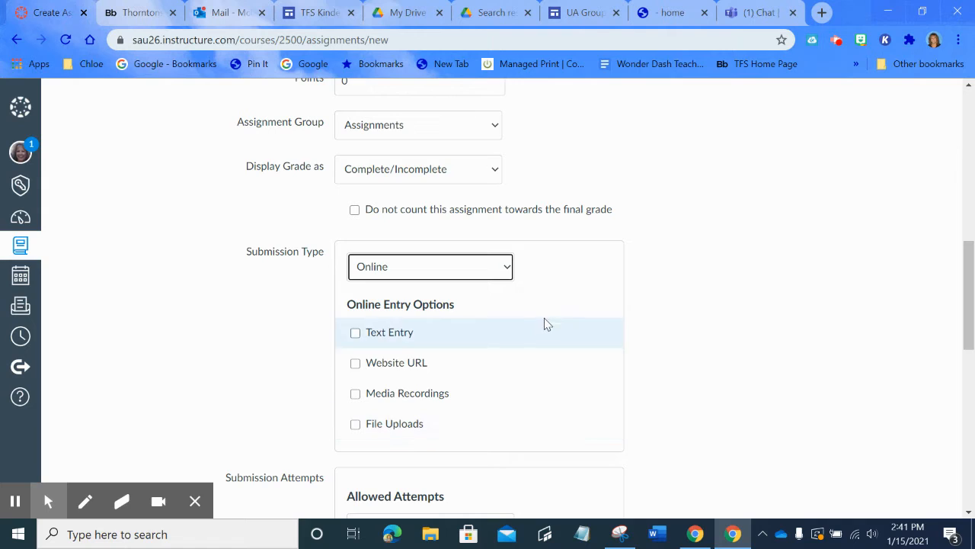
{"action": "mouse_move", "coordinate": [481, 274]}
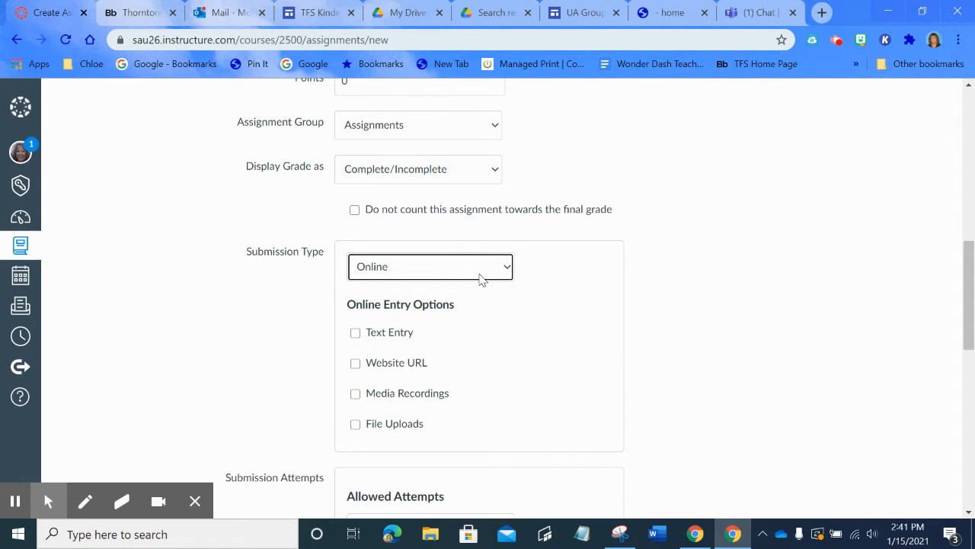
- Set the Submission Type back to External Tool
{"action": "left_click", "coordinate": [430, 265]}
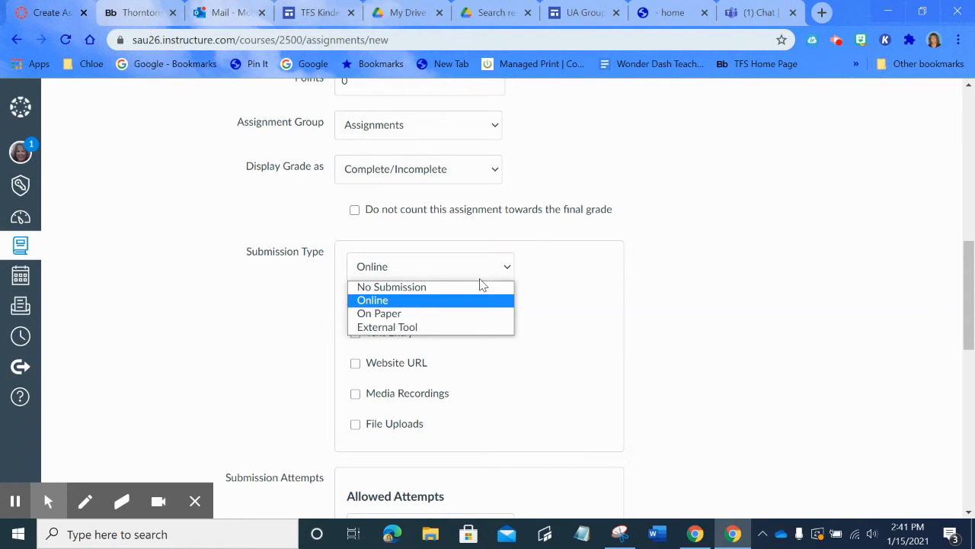
{"action": "mouse_move", "coordinate": [409, 330]}
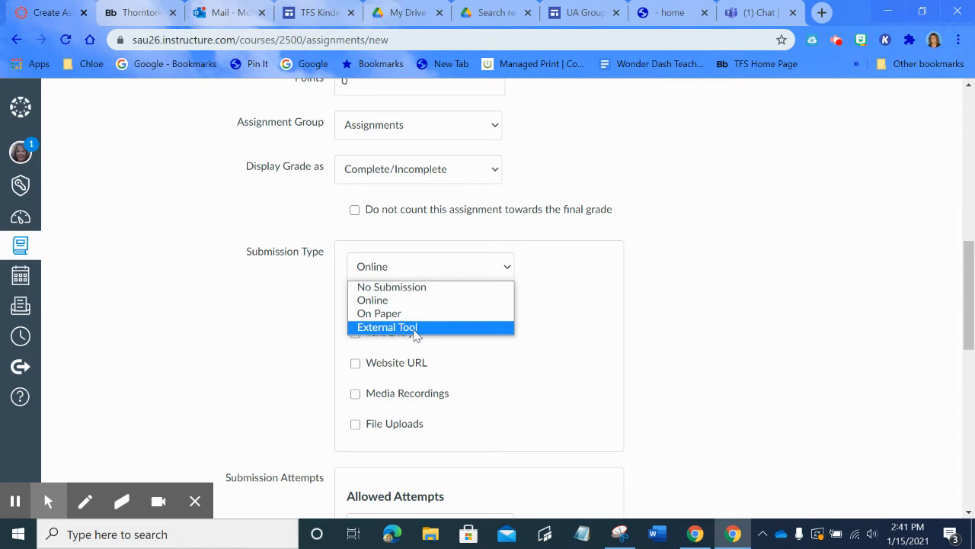
{"action": "left_click", "coordinate": [387, 326]}
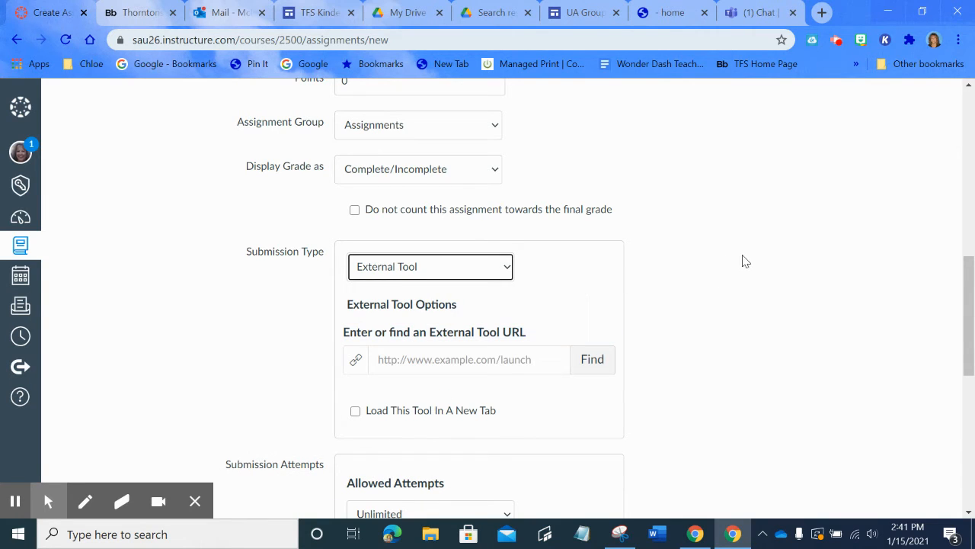
{"action": "mouse_move", "coordinate": [593, 359]}
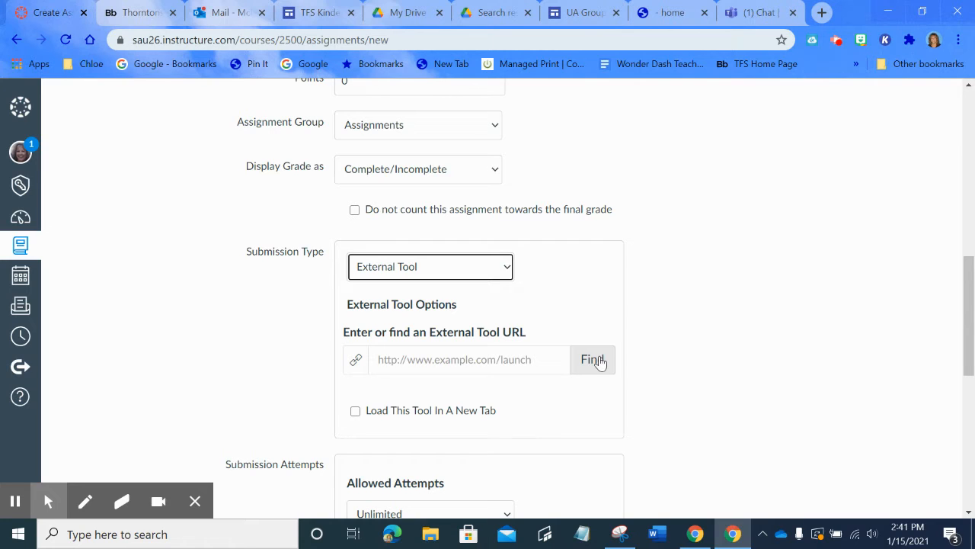
- Find and choose Kami Google Drive Assignment in the Configure External Tool list
{"action": "left_click", "coordinate": [593, 359]}
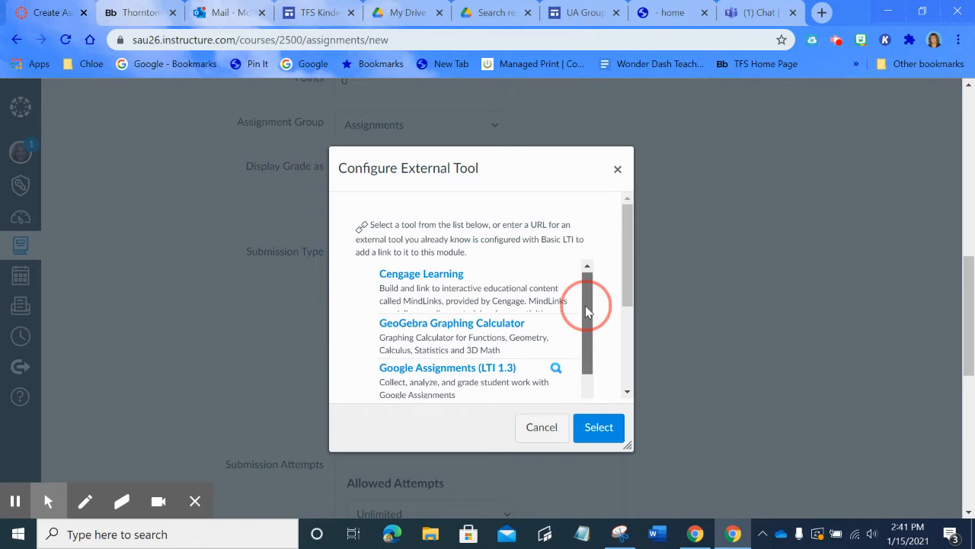
{"action": "scroll", "scroll_direction": "down", "scroll_amount": 3}
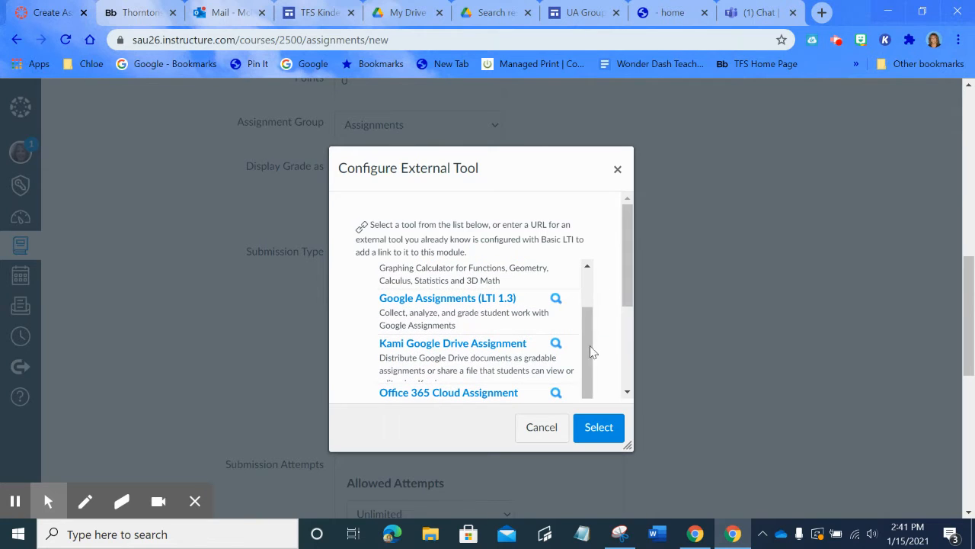
{"action": "mouse_move", "coordinate": [470, 343]}
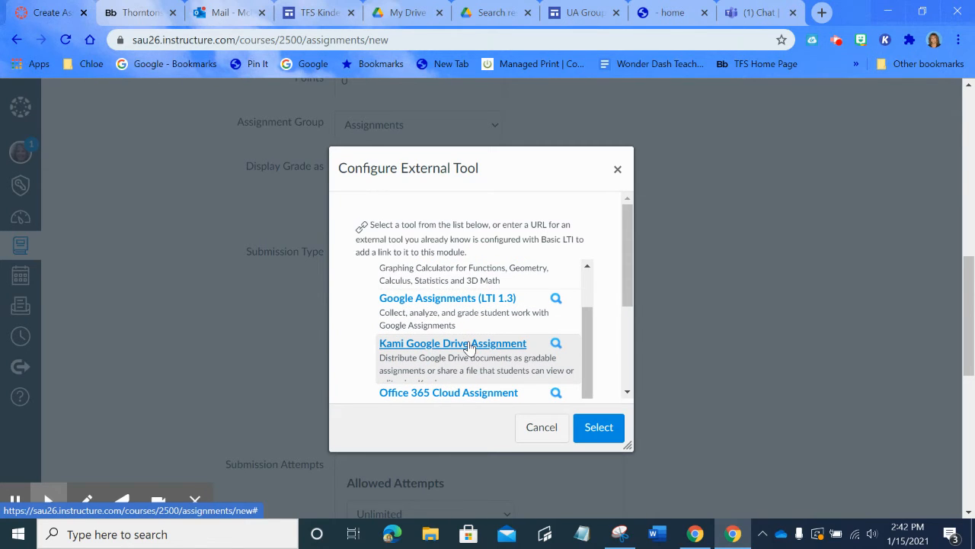
{"action": "left_click", "coordinate": [466, 344]}
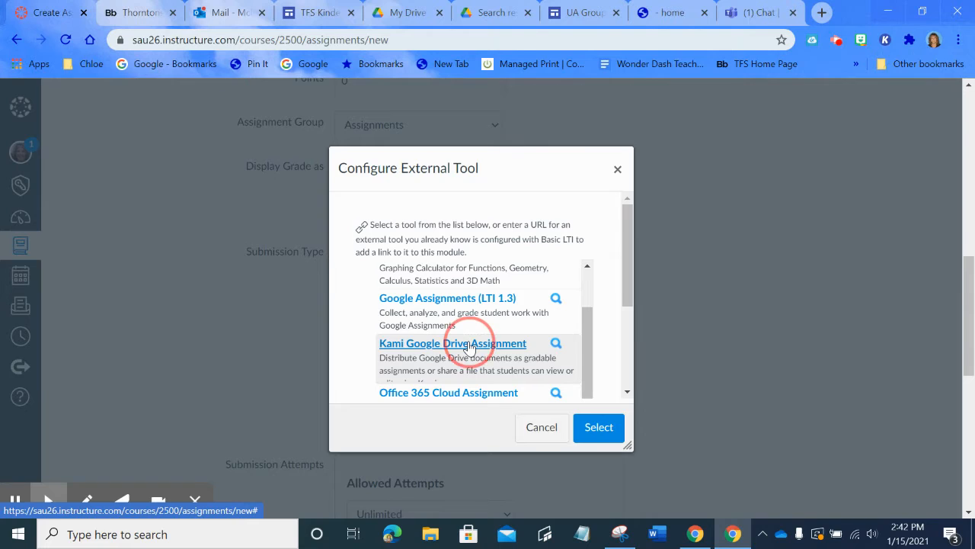
{"action": "left_click", "coordinate": [597, 426]}
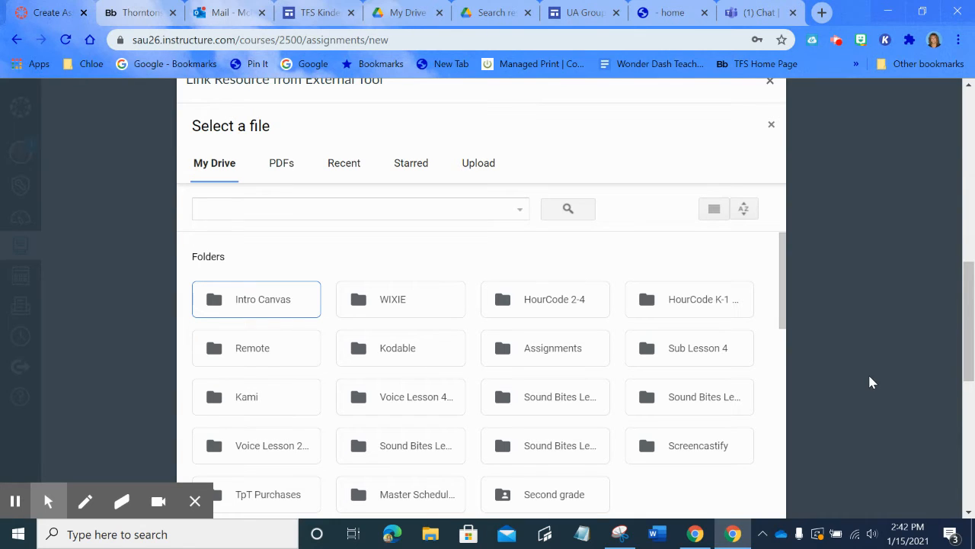
{"action": "mouse_move", "coordinate": [652, 411]}
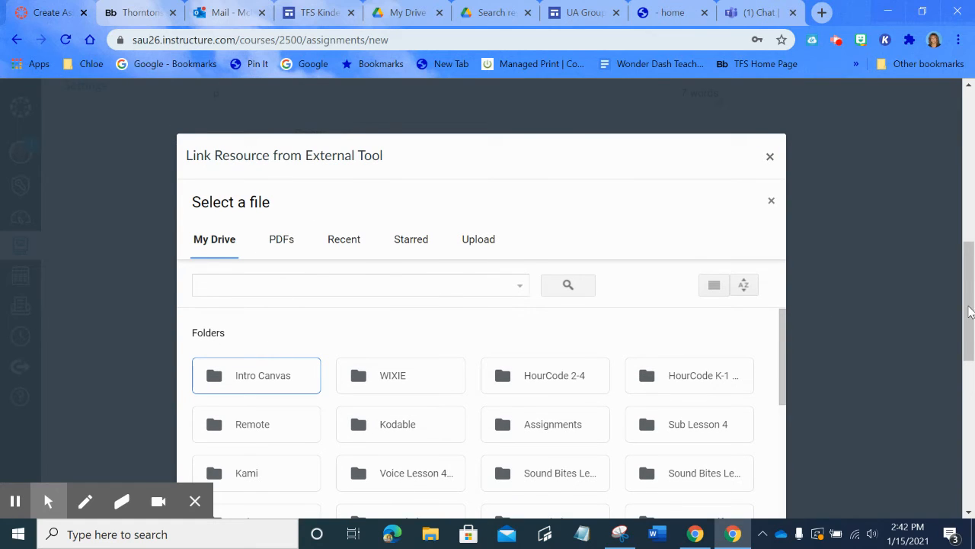
{"action": "mouse_move", "coordinate": [822, 326]}
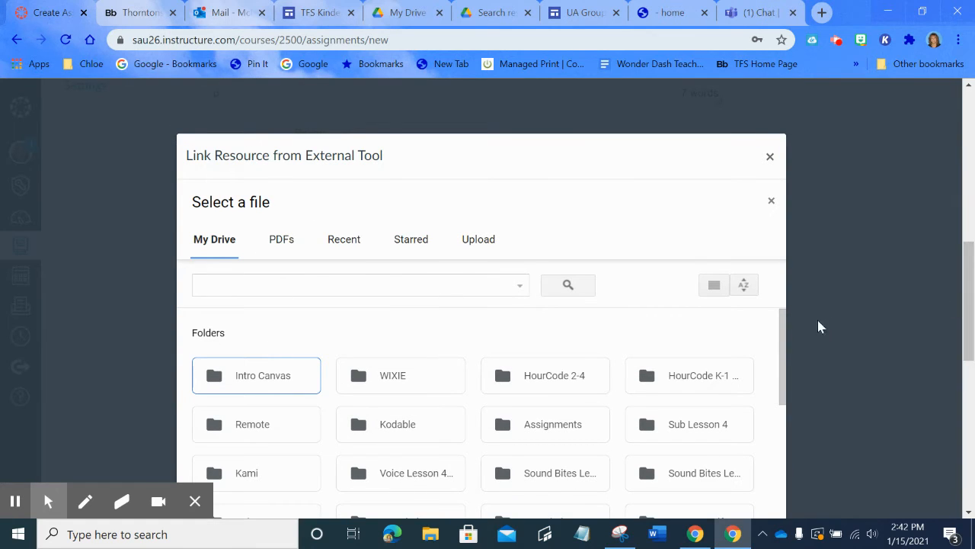
{"action": "mouse_move", "coordinate": [332, 411]}
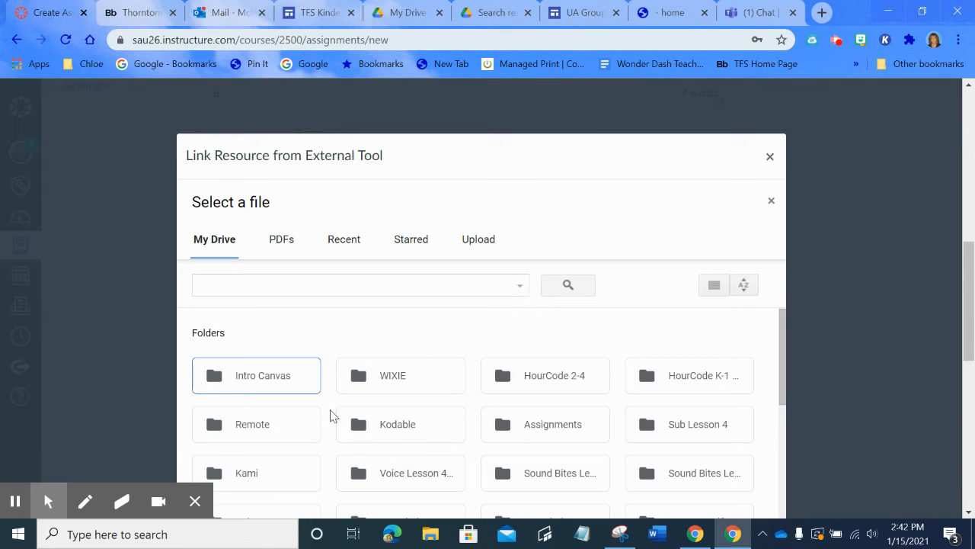
{"action": "mouse_move", "coordinate": [640, 348]}
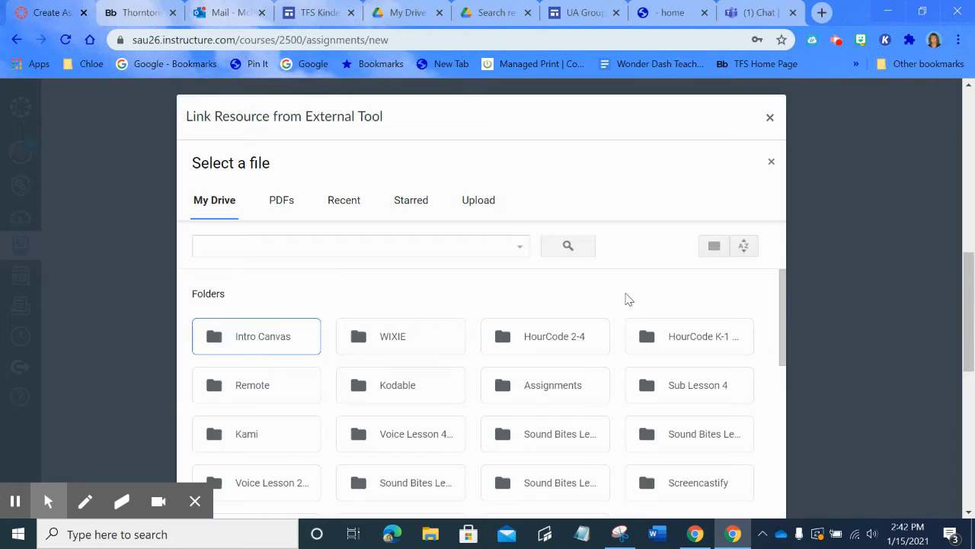
- Browse My Drive in the Kami file picker toward the Counting Backward worksheet
{"action": "scroll", "scroll_direction": "down", "scroll_amount": 3}
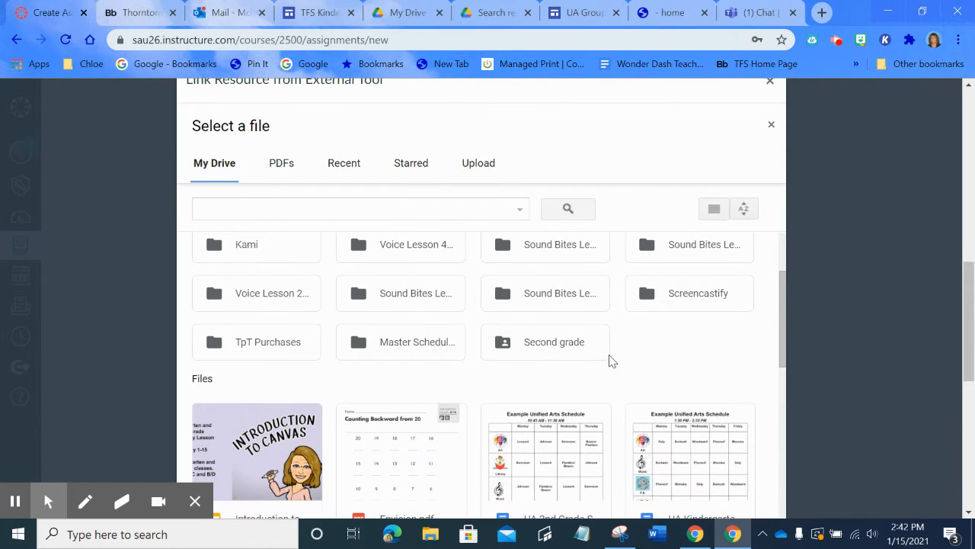
{"action": "scroll", "scroll_direction": "down", "scroll_amount": 3}
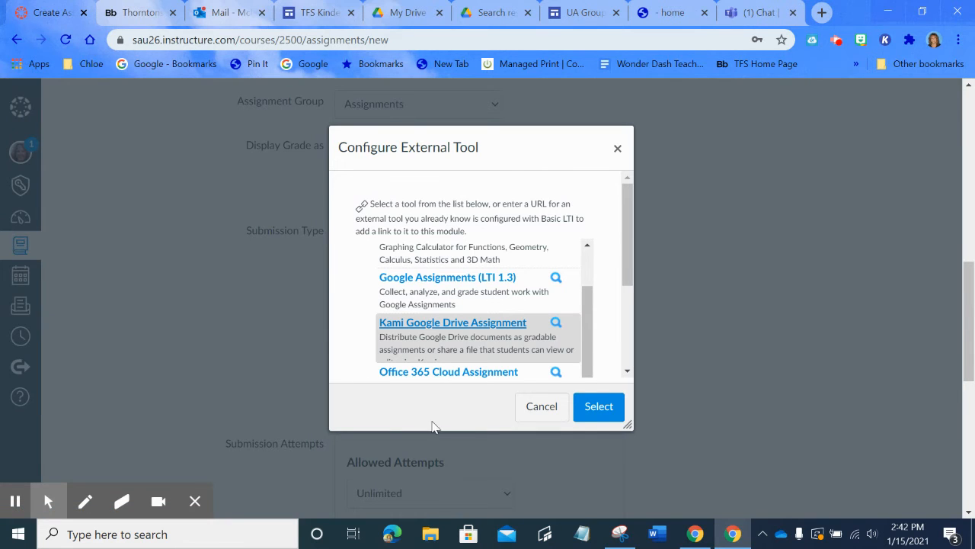
{"action": "mouse_move", "coordinate": [435, 351]}
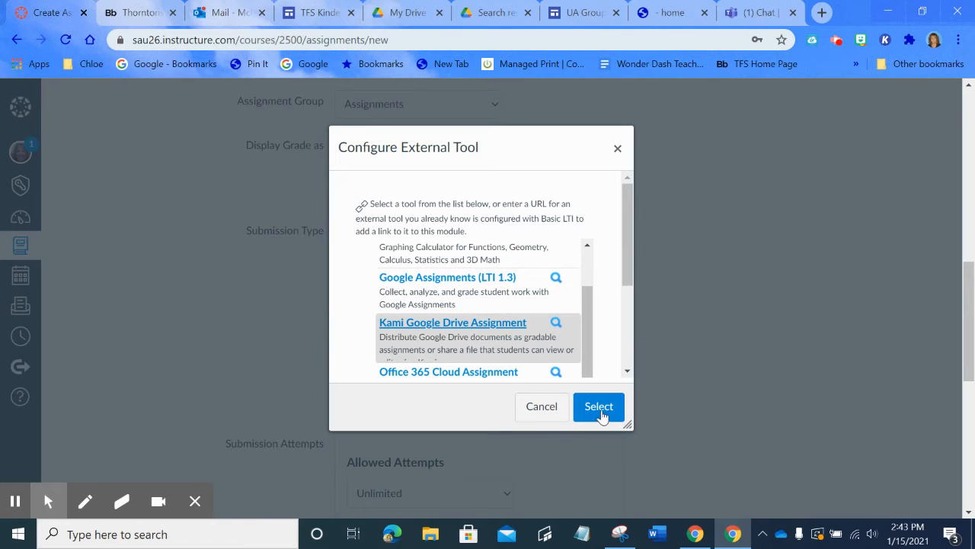
- Select Kami Google Drive Assignment so the External Tool URL fills with the Kami launch link
{"action": "left_click", "coordinate": [599, 406]}
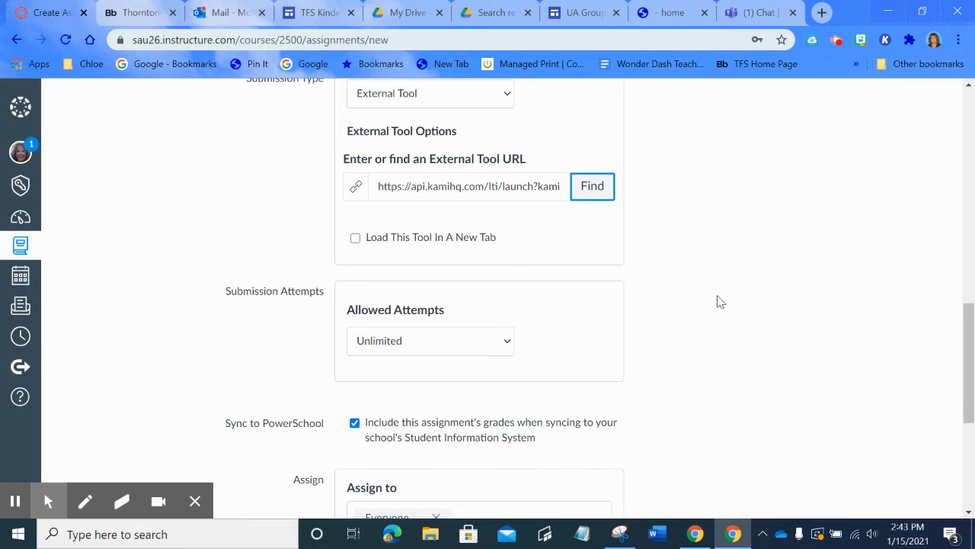
{"action": "scroll", "scroll_direction": "down", "scroll_amount": 3}
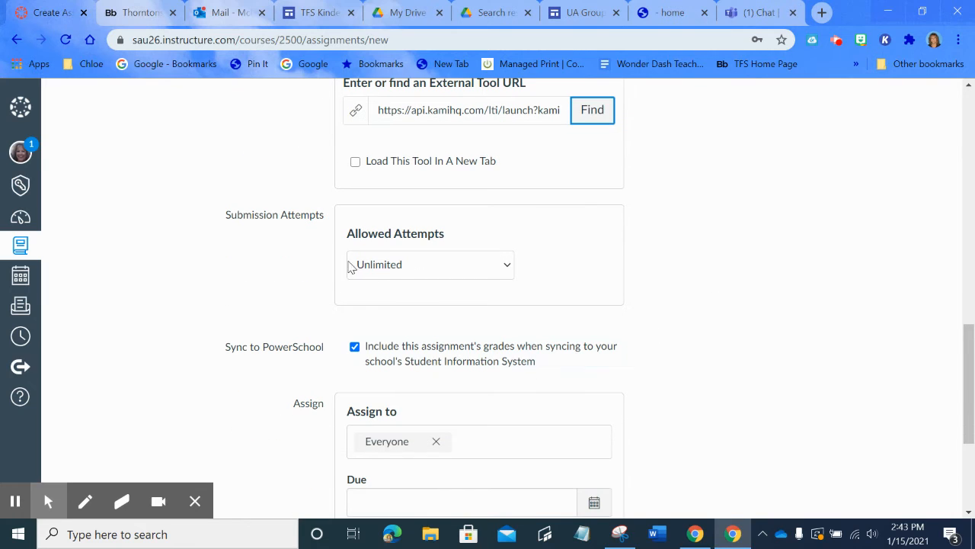
{"action": "mouse_move", "coordinate": [963, 353]}
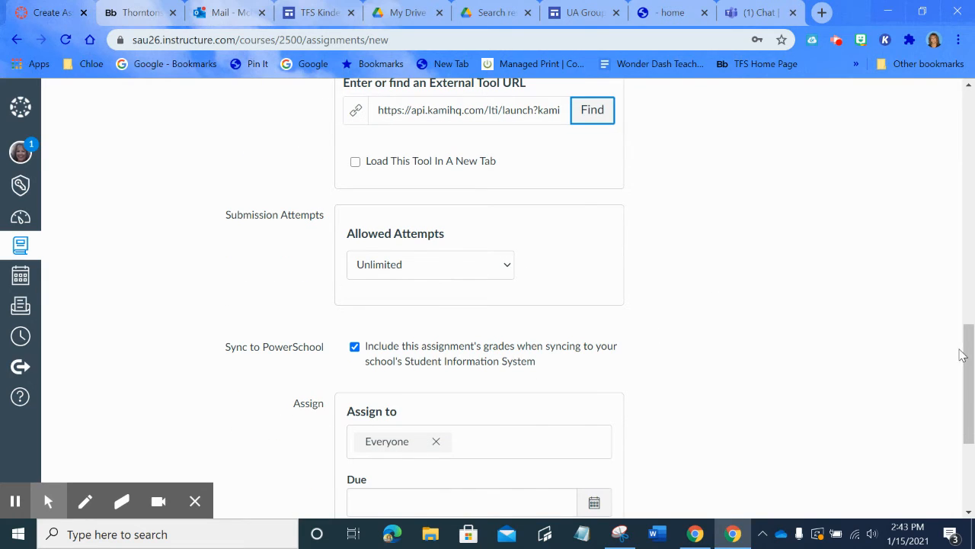
{"action": "scroll", "scroll_direction": "down", "scroll_amount": 3}
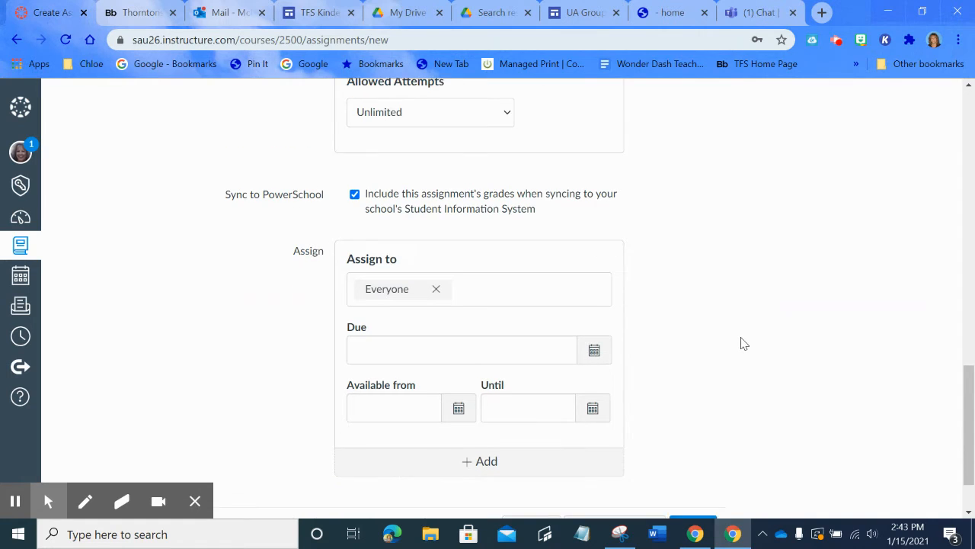
{"action": "scroll", "scroll_direction": "down", "scroll_amount": 3}
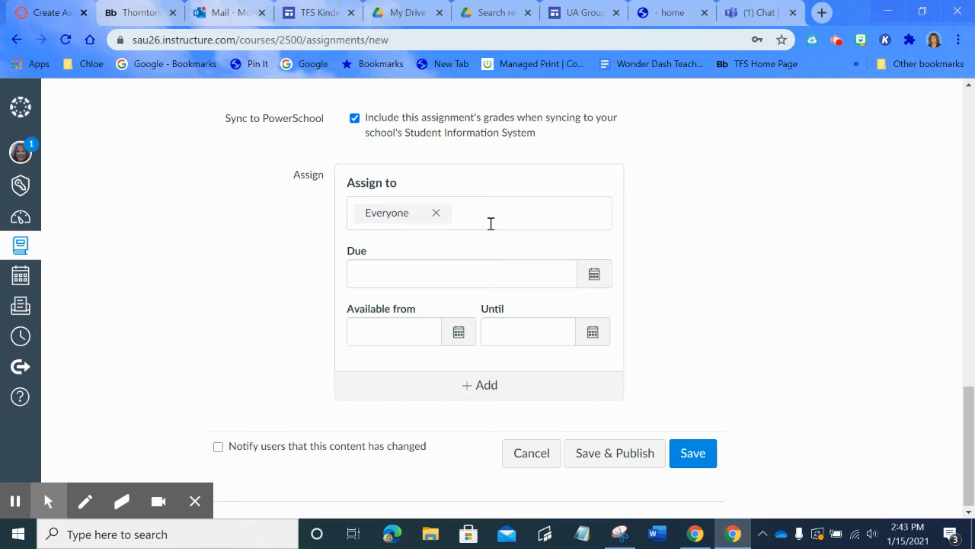
{"action": "mouse_move", "coordinate": [509, 220]}
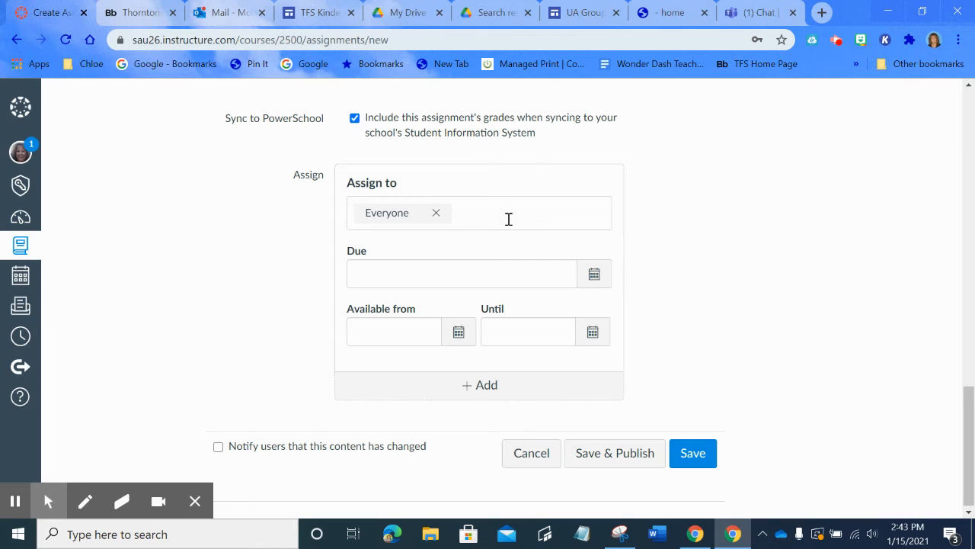
{"action": "mouse_move", "coordinate": [515, 216]}
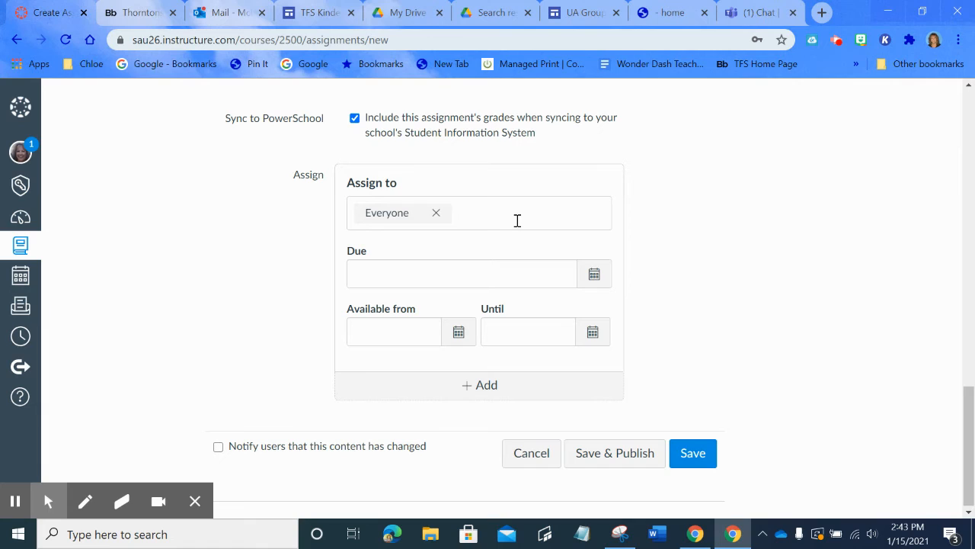
{"action": "left_click", "coordinate": [528, 213]}
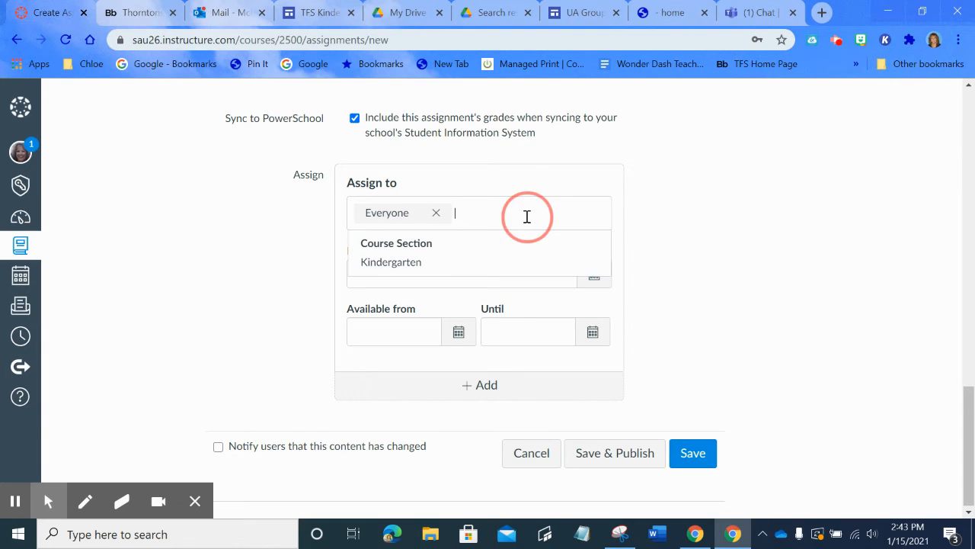
{"action": "mouse_move", "coordinate": [415, 267]}
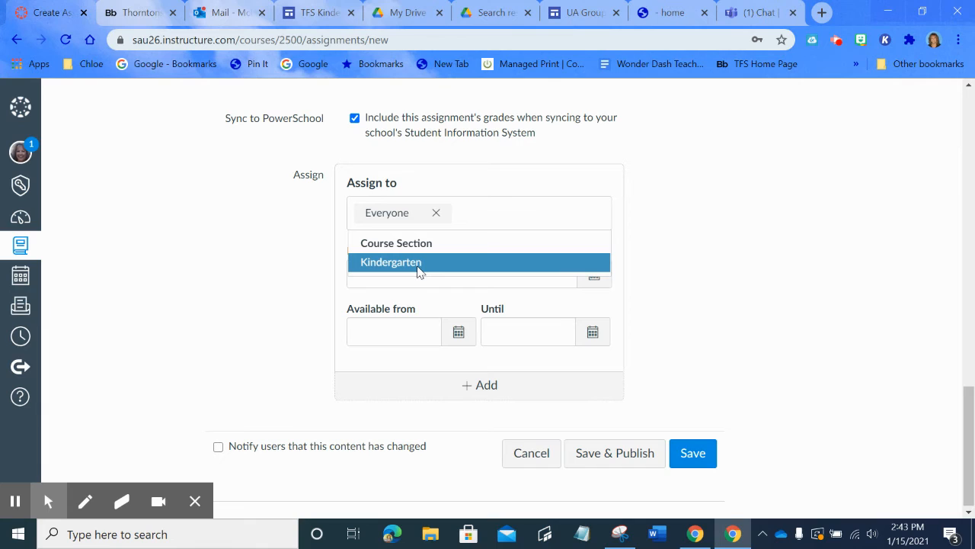
{"action": "mouse_move", "coordinate": [428, 266]}
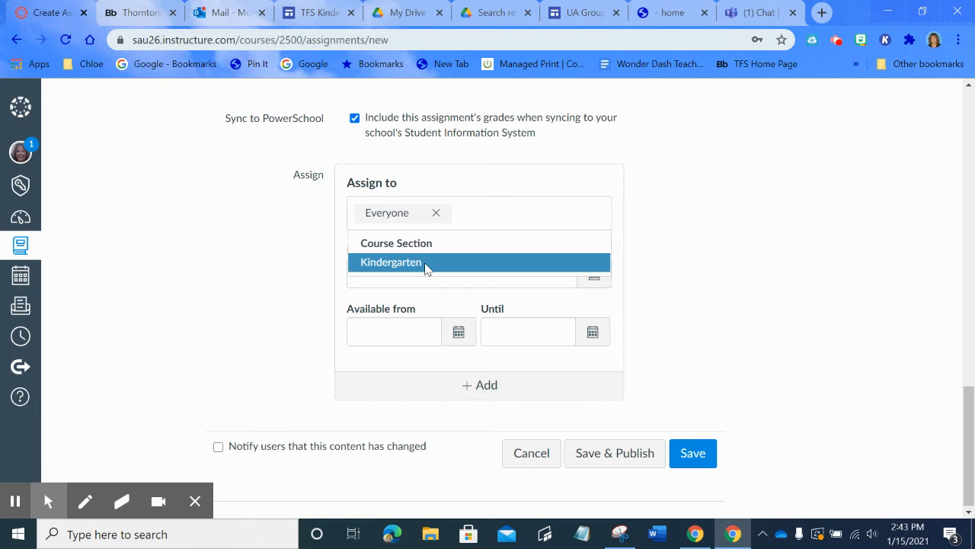
{"action": "mouse_move", "coordinate": [434, 265]}
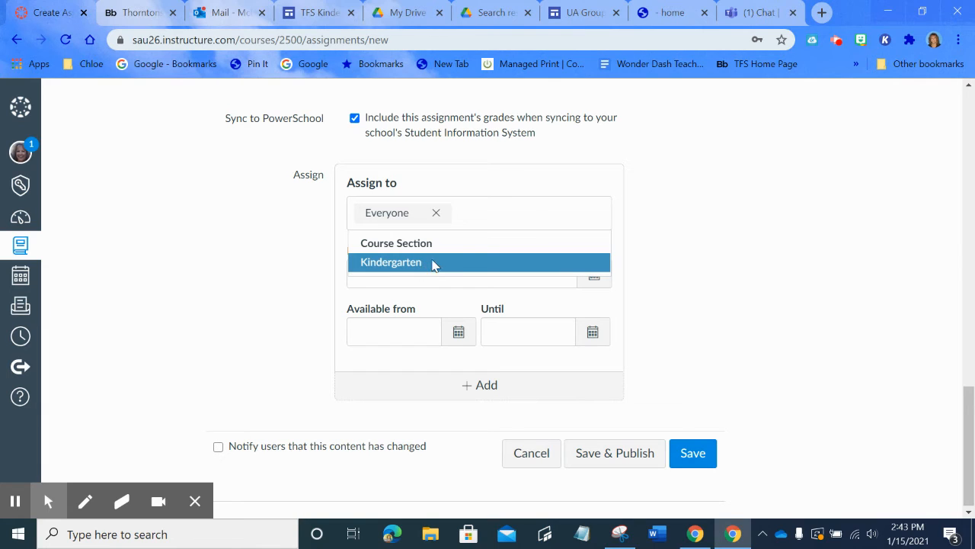
{"action": "mouse_move", "coordinate": [750, 222]}
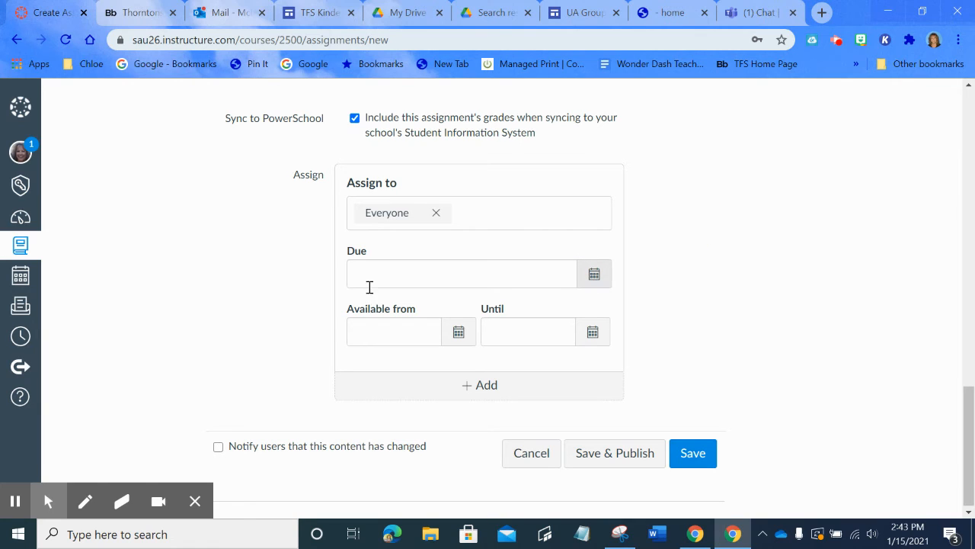
{"action": "mouse_move", "coordinate": [594, 274]}
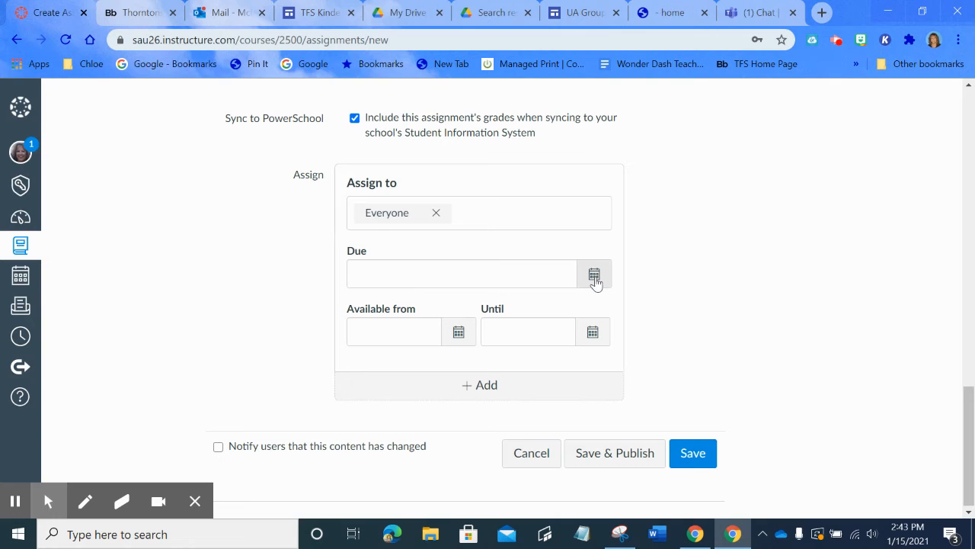
- Set the assignment due date to Saturday, January 16, 2021 at 11:59pm
{"action": "left_click", "coordinate": [595, 274]}
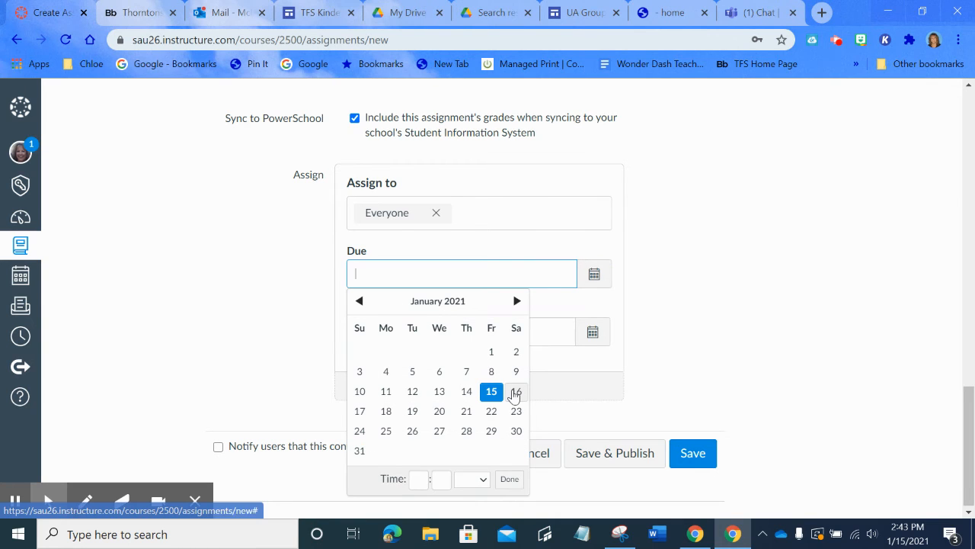
{"action": "left_click", "coordinate": [515, 390]}
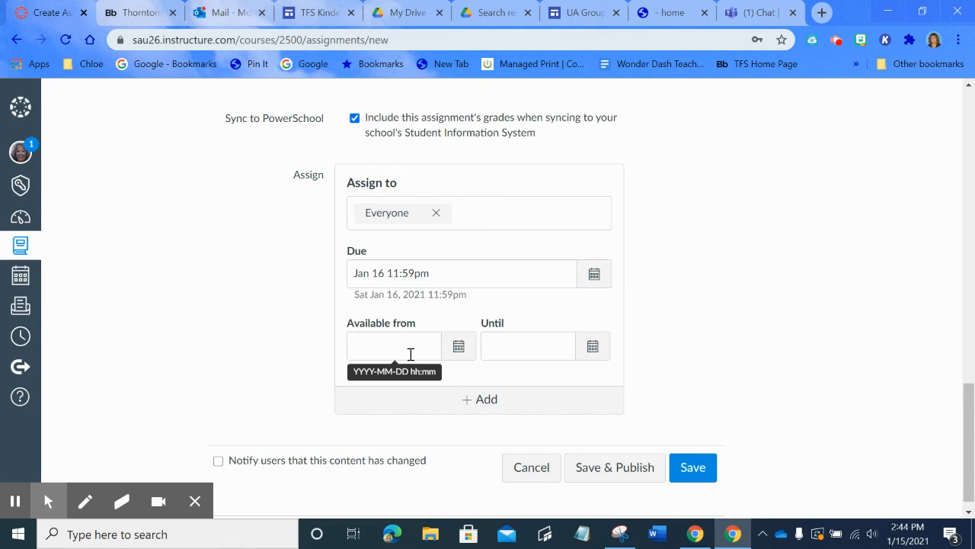
{"action": "mouse_move", "coordinate": [518, 151]}
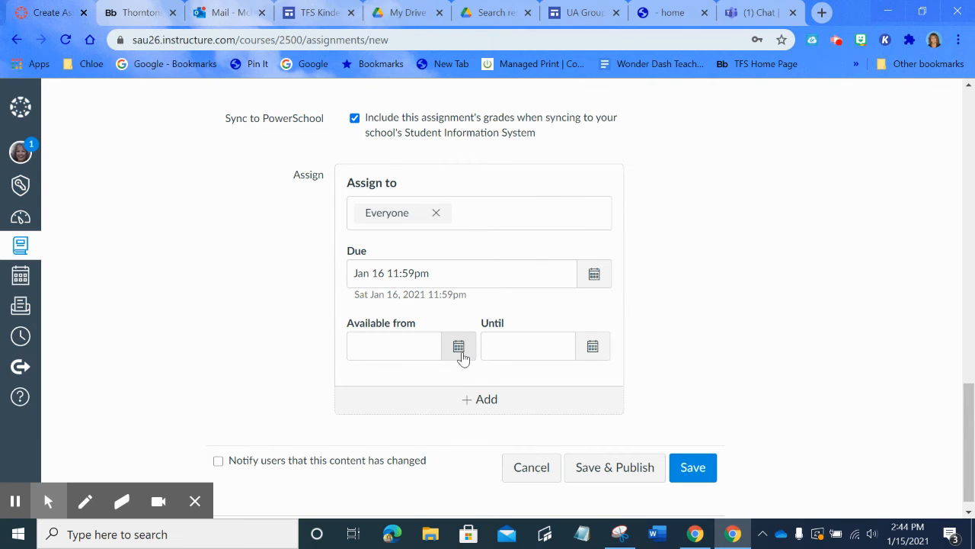
{"action": "mouse_move", "coordinate": [460, 350]}
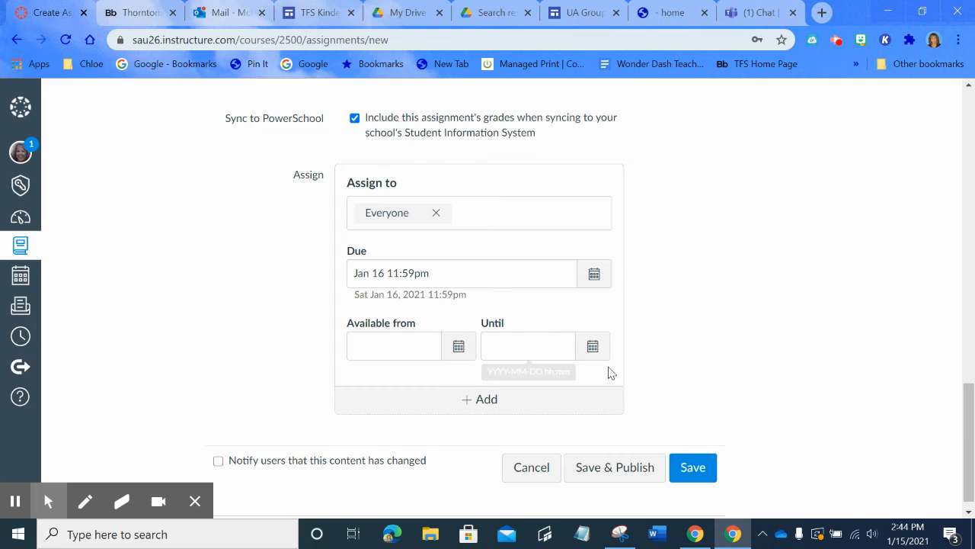
{"action": "mouse_move", "coordinate": [897, 234]}
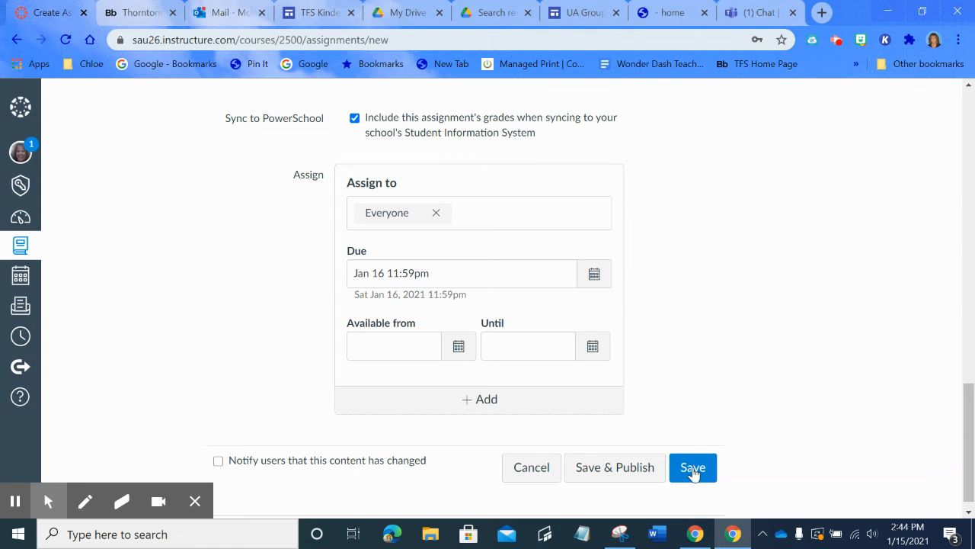
- Save 'Envisions Homework' so its page shows the Counting Backward from 20 Kami worksheet
{"action": "left_click", "coordinate": [692, 466]}
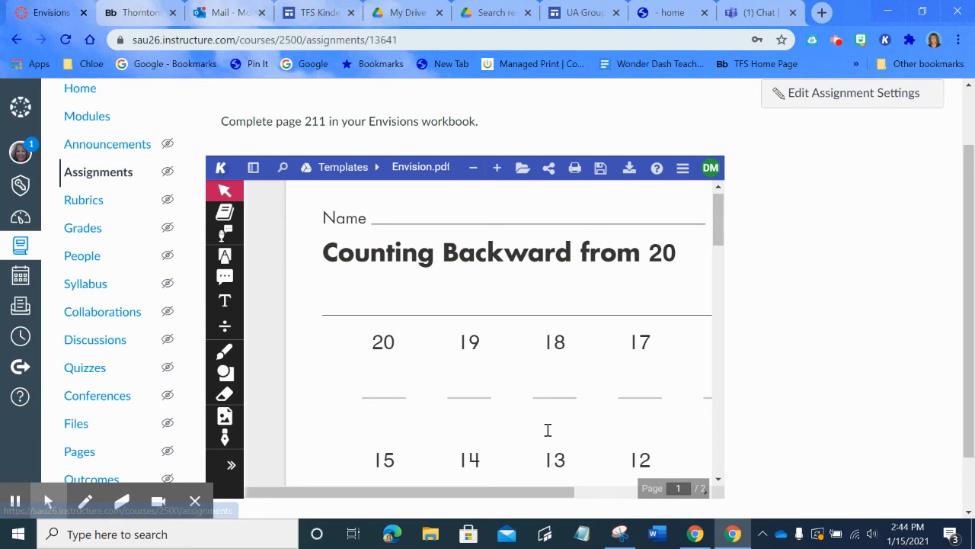
{"action": "mouse_move", "coordinate": [551, 318]}
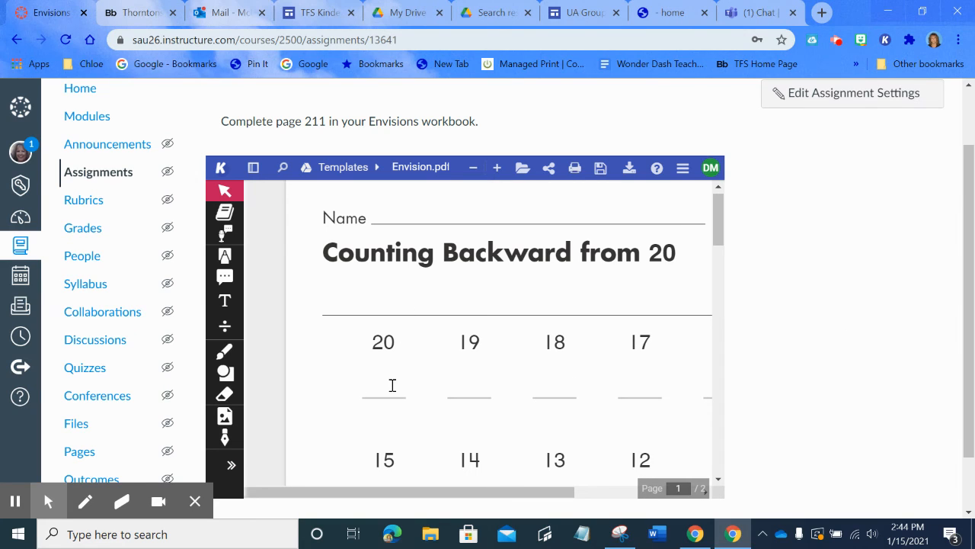
{"action": "mouse_move", "coordinate": [885, 356]}
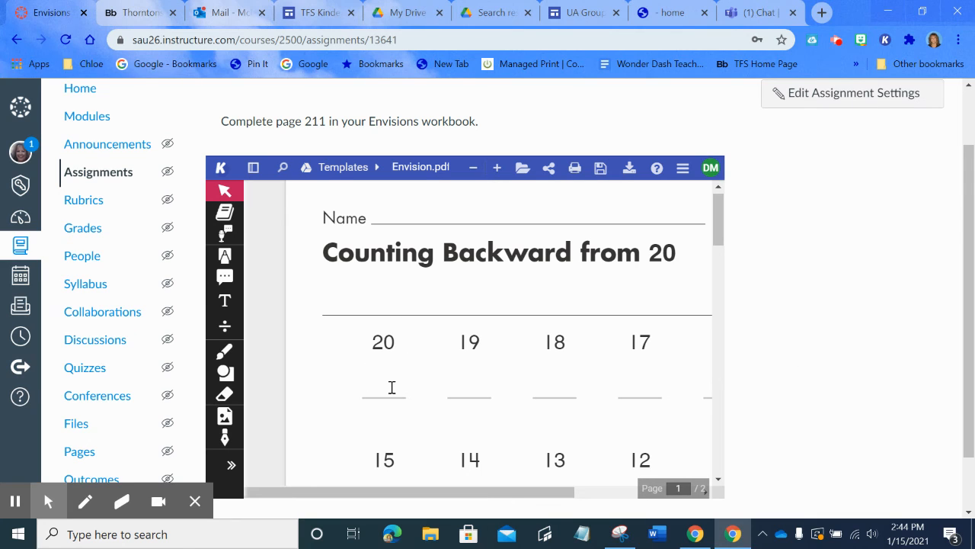
{"action": "mouse_move", "coordinate": [225, 352]}
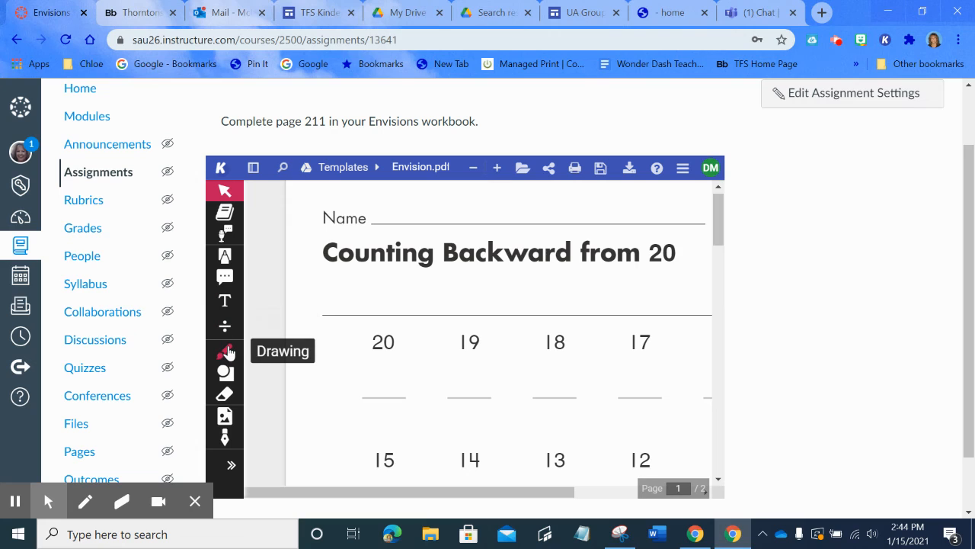
{"action": "mouse_move", "coordinate": [226, 256]}
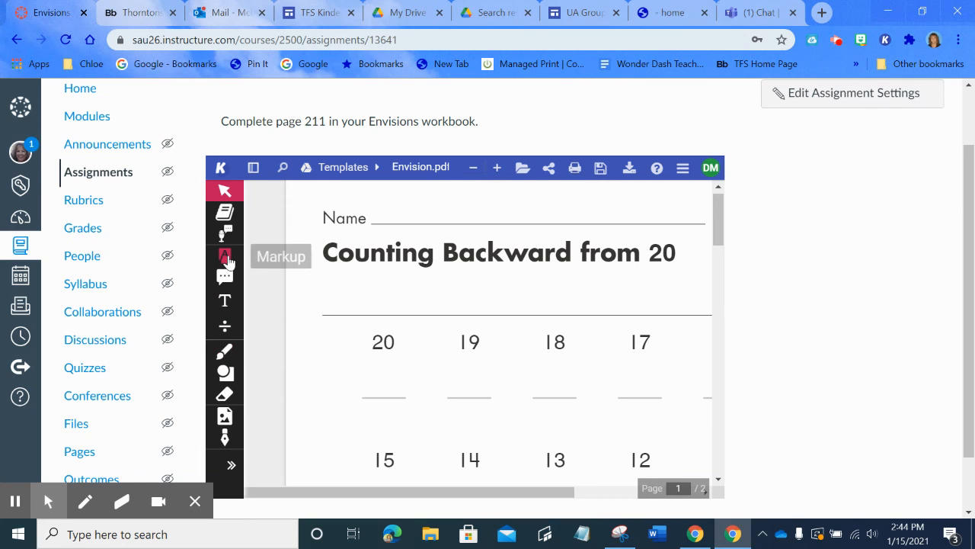
{"action": "mouse_move", "coordinate": [225, 299]}
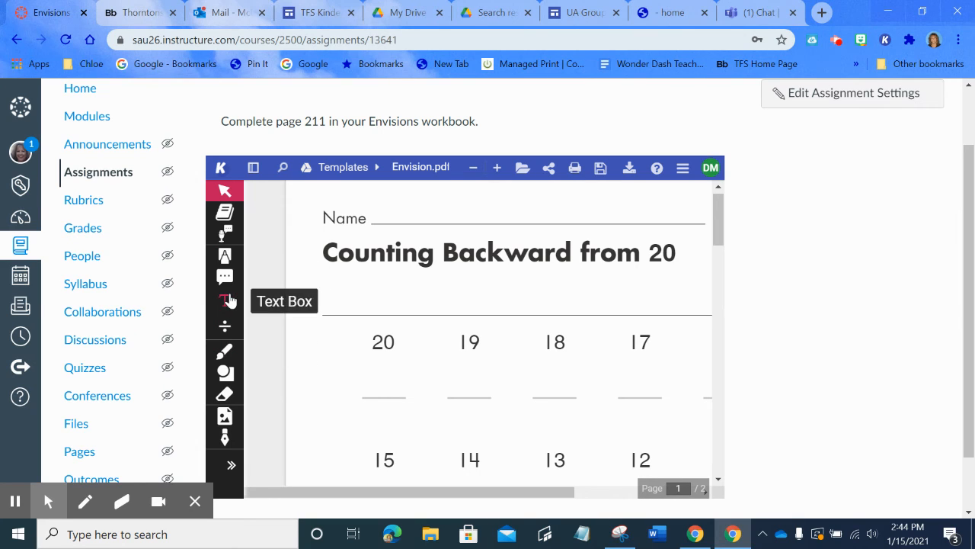
- Dismiss the Template File notice and add a typed '19' beneath the 19 on the Kami worksheet
{"action": "left_click", "coordinate": [225, 350]}
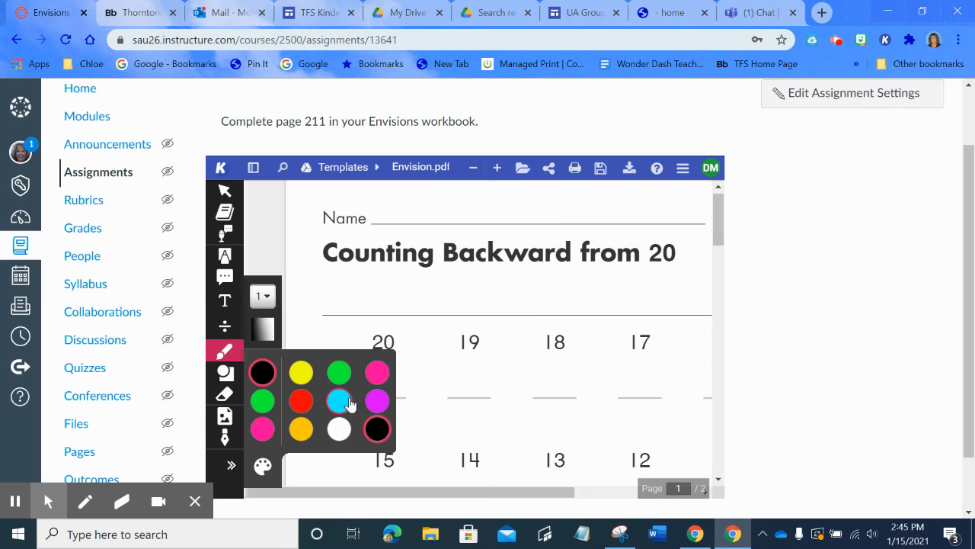
{"action": "left_click", "coordinate": [338, 399]}
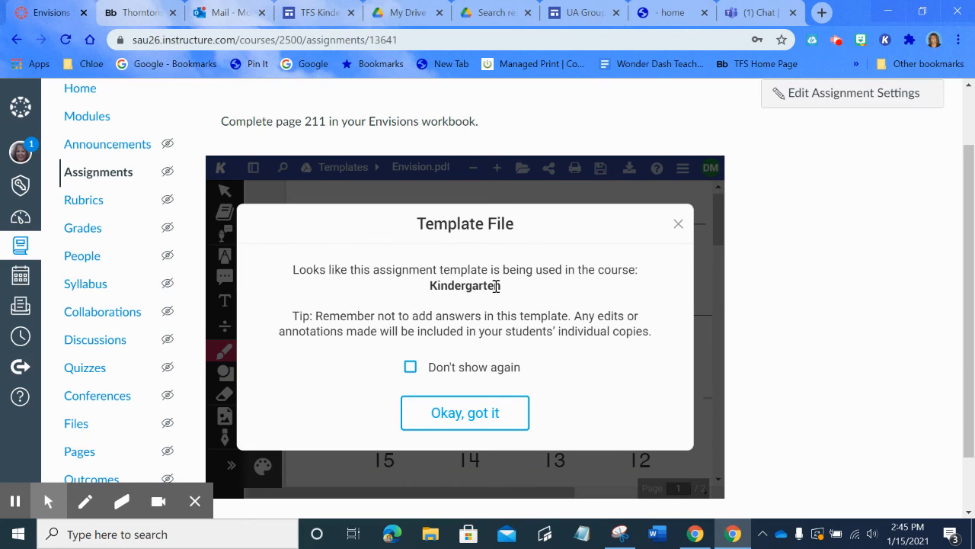
{"action": "mouse_move", "coordinate": [465, 412]}
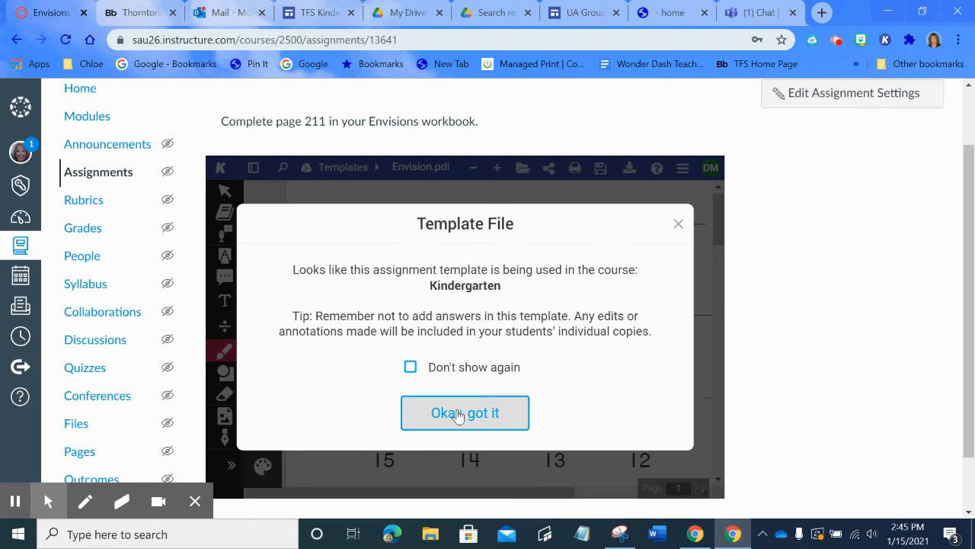
{"action": "left_click", "coordinate": [465, 411]}
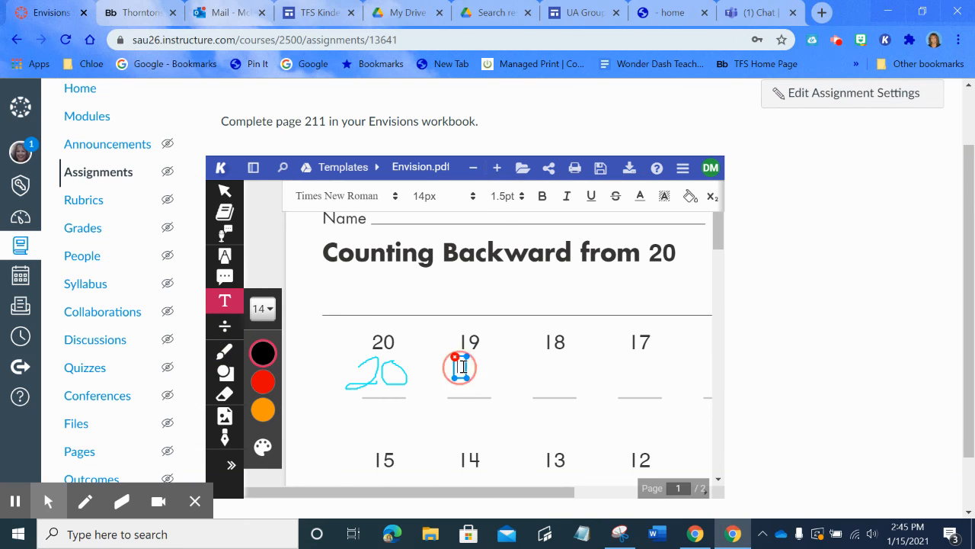
{"action": "type", "text": "19"}
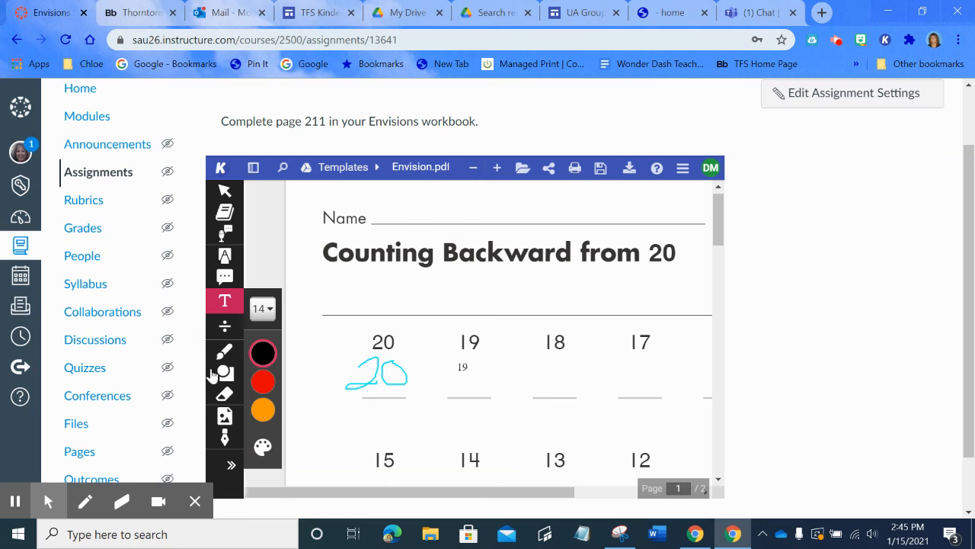
{"action": "mouse_move", "coordinate": [224, 295]}
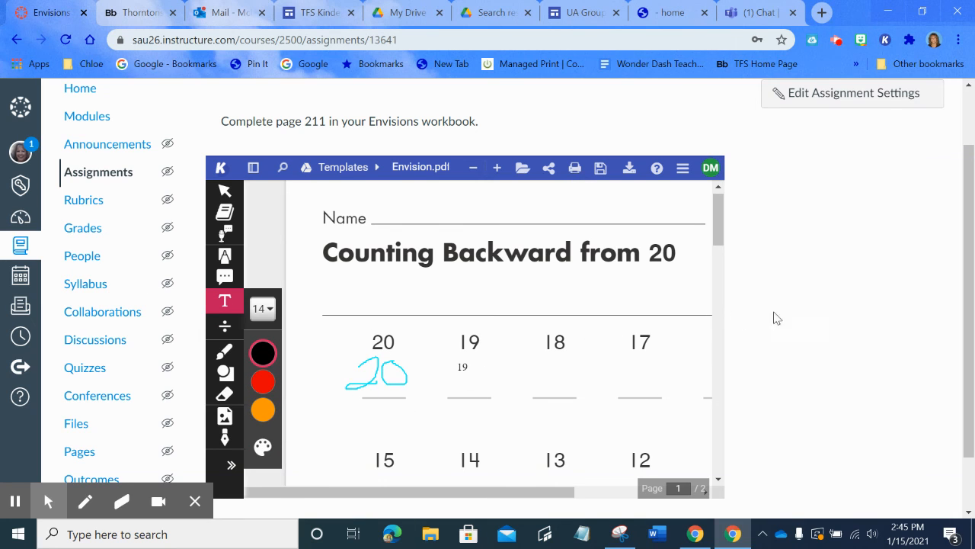
- Go to the Kindergarten course's Settings page showing Course Details
{"action": "scroll", "scroll_direction": "down", "scroll_amount": 3}
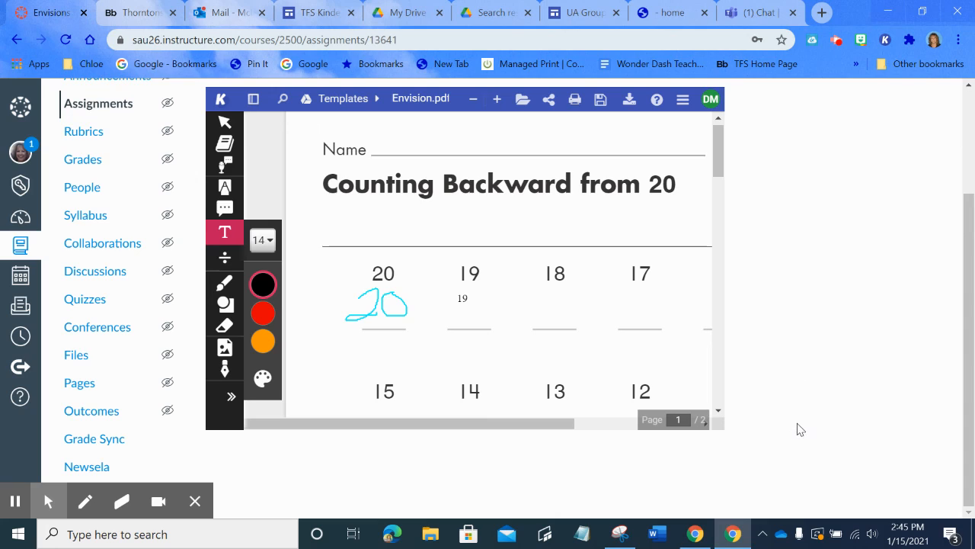
{"action": "mouse_move", "coordinate": [829, 451]}
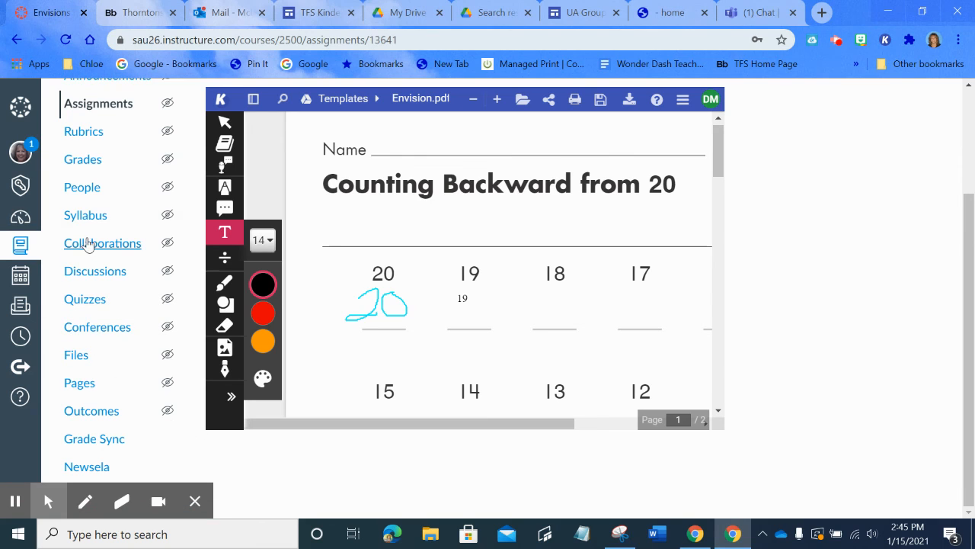
{"action": "mouse_move", "coordinate": [79, 382]}
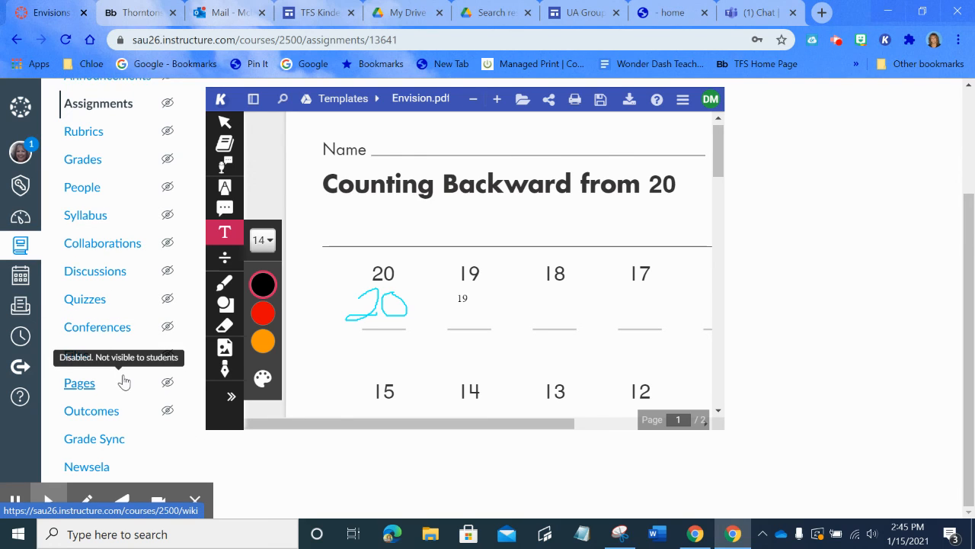
{"action": "scroll", "scroll_direction": "down", "scroll_amount": 3}
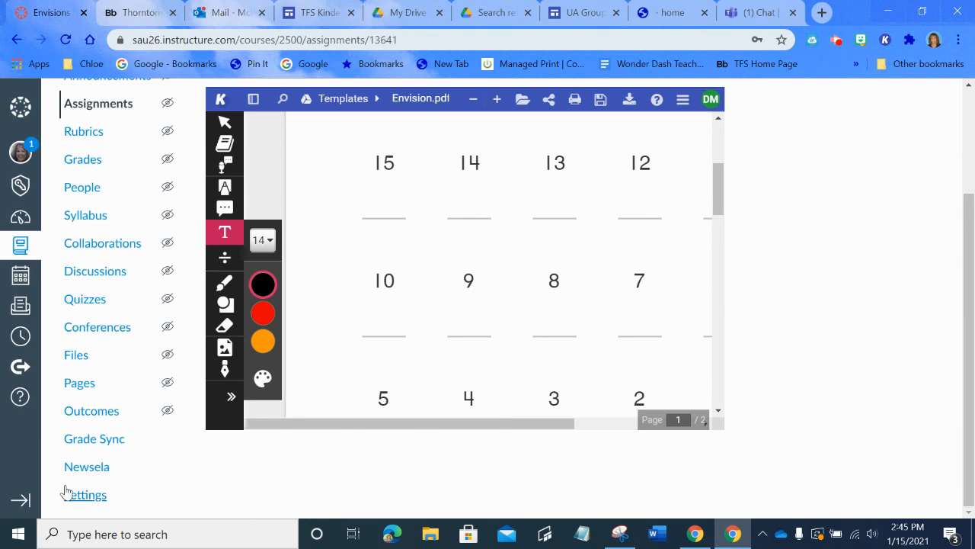
{"action": "left_click", "coordinate": [85, 494]}
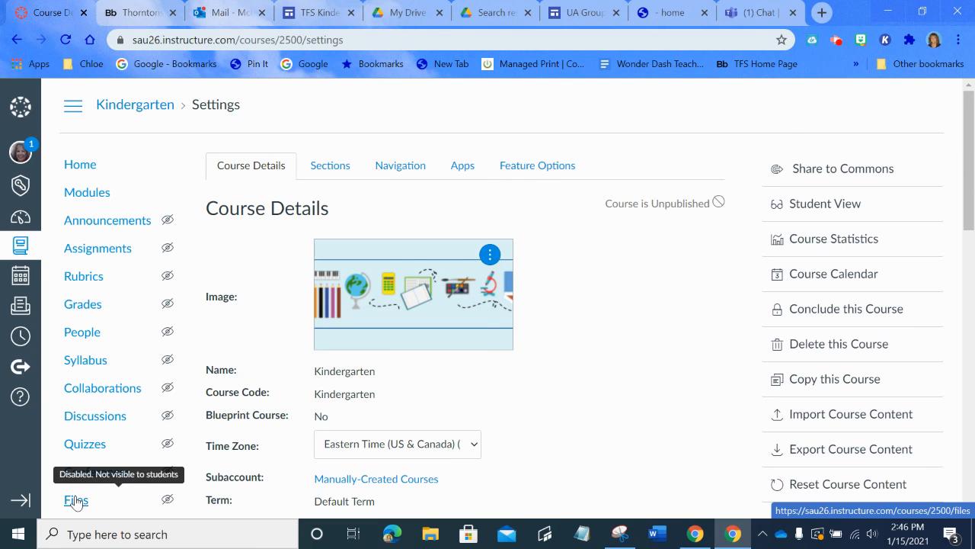
- Enter Student View of the Kindergarten course and look through its home page
{"action": "left_click", "coordinate": [826, 204]}
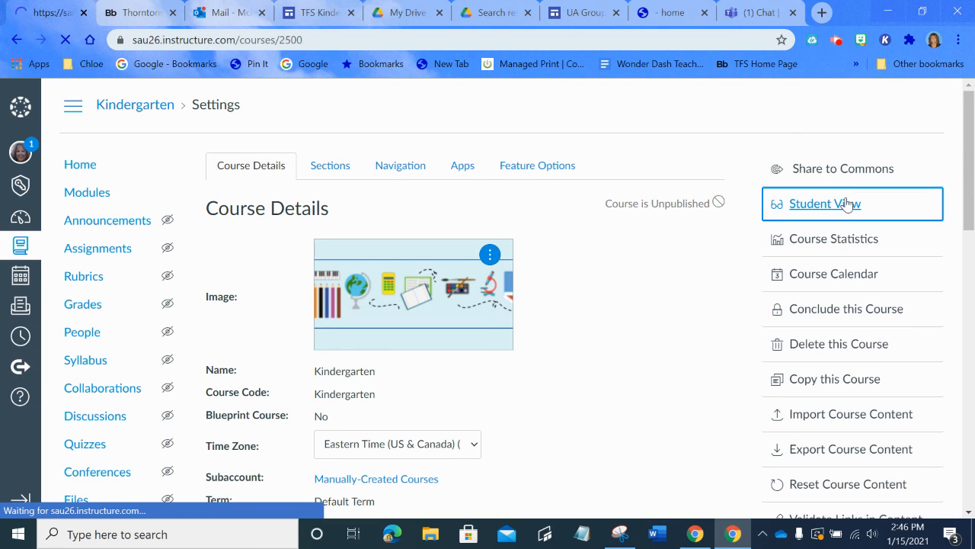
{"action": "left_click", "coordinate": [824, 204]}
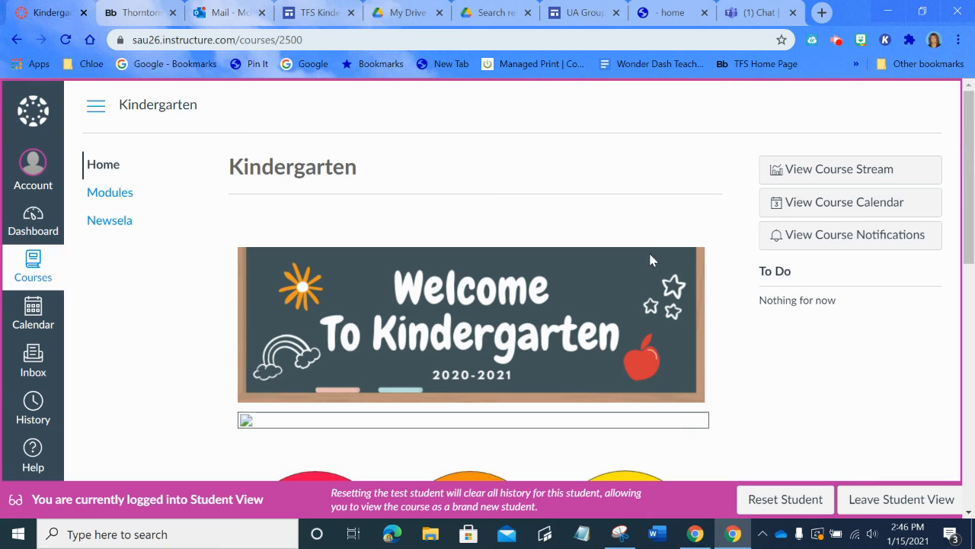
{"action": "mouse_move", "coordinate": [390, 296]}
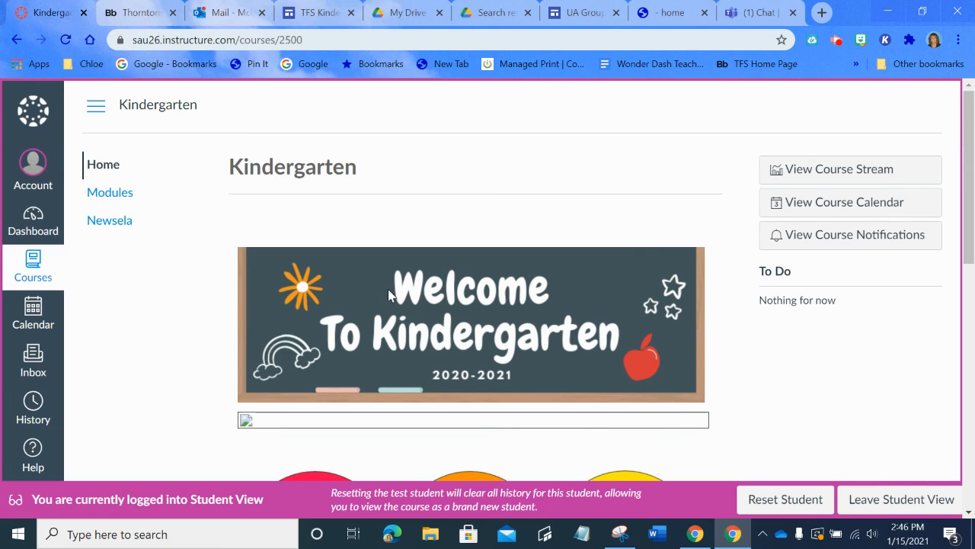
{"action": "mouse_move", "coordinate": [774, 300]}
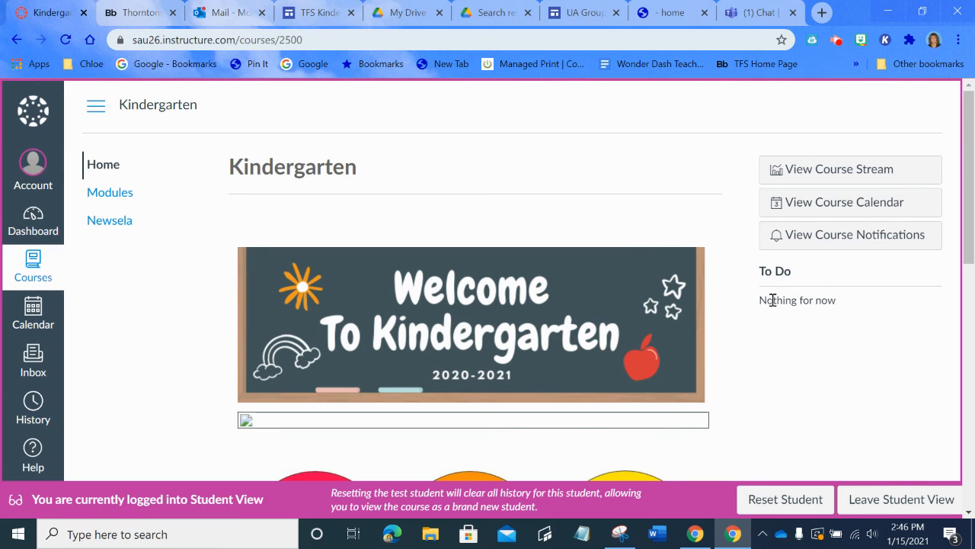
{"action": "mouse_move", "coordinate": [851, 305]}
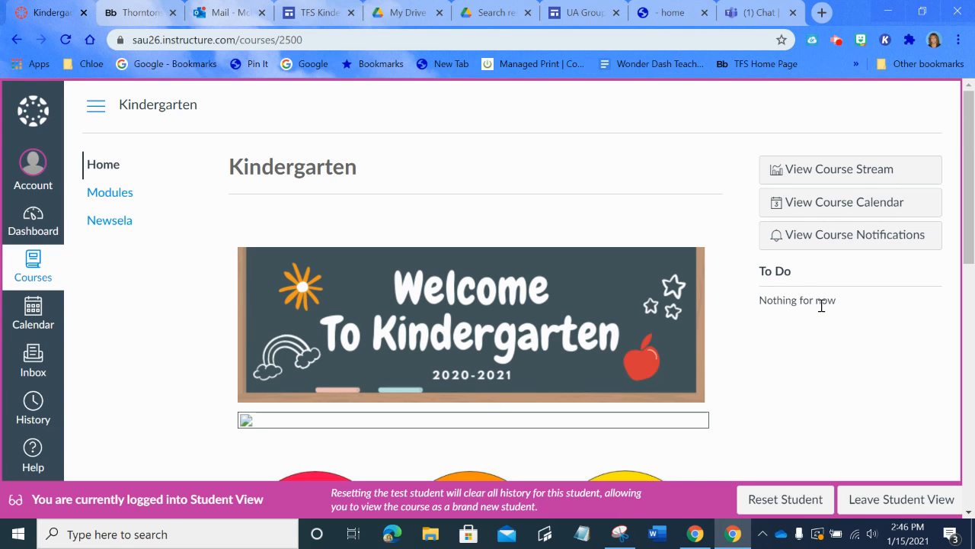
{"action": "scroll", "scroll_direction": "down", "scroll_amount": 3}
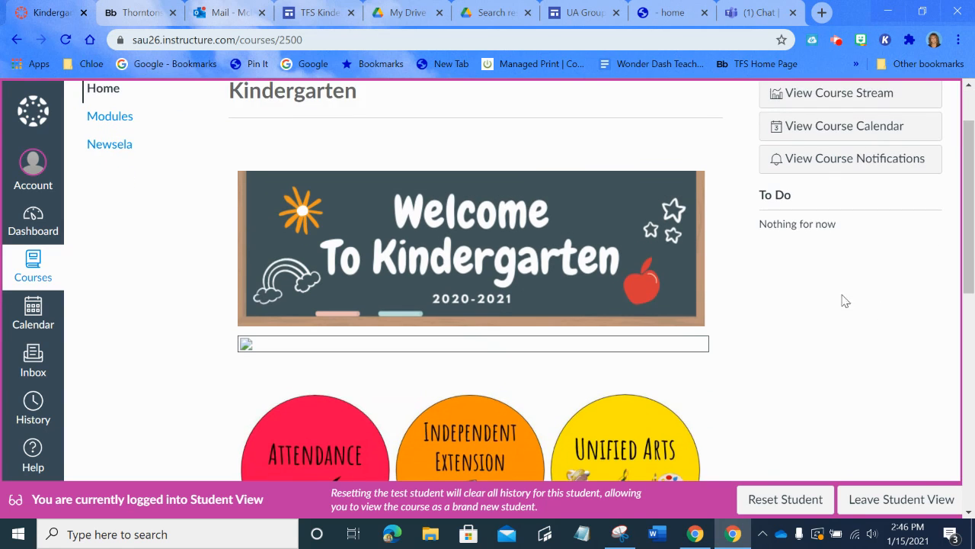
{"action": "scroll", "scroll_direction": "down", "scroll_amount": 3}
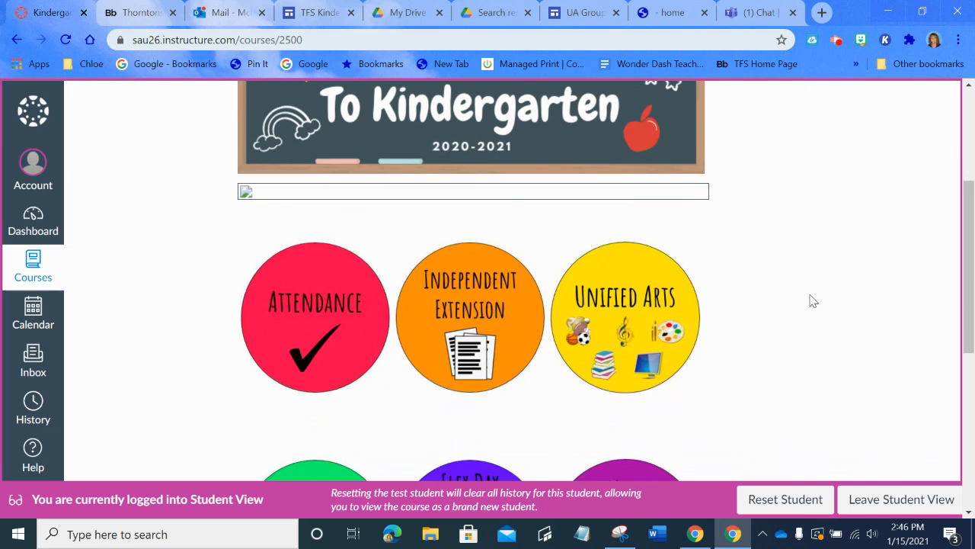
{"action": "scroll", "scroll_direction": "down", "scroll_amount": 3}
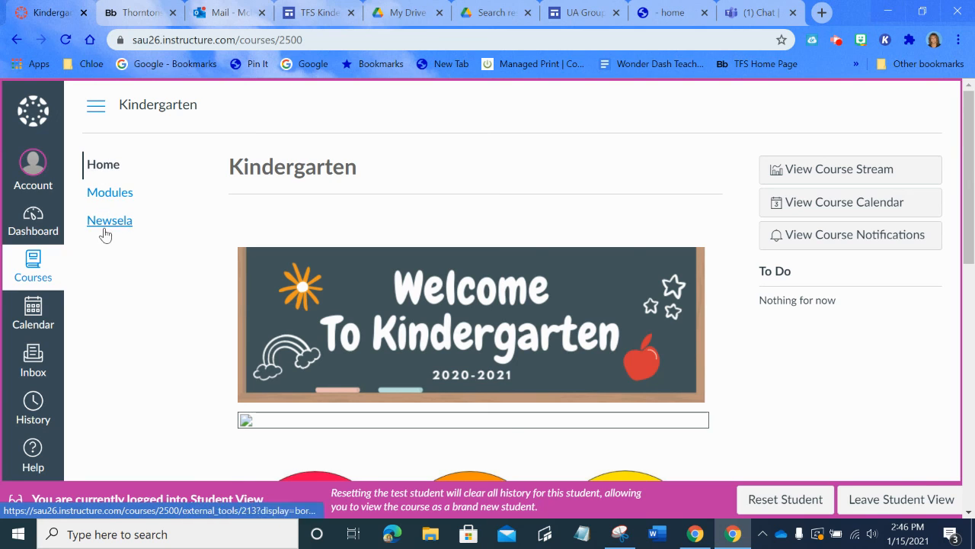
{"action": "mouse_move", "coordinate": [152, 235]}
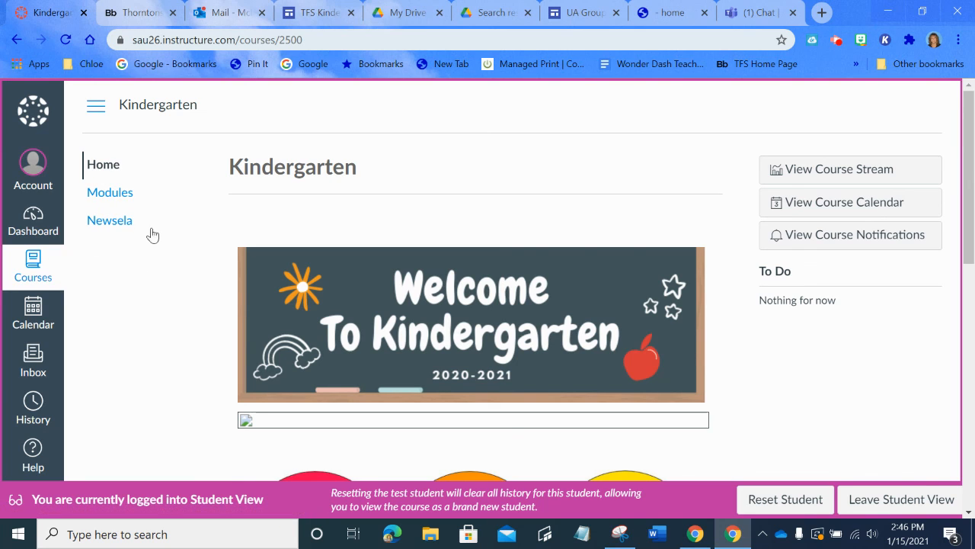
- Check the course Modules as a student, then return to the home page with the welcome banner
{"action": "left_click", "coordinate": [110, 192]}
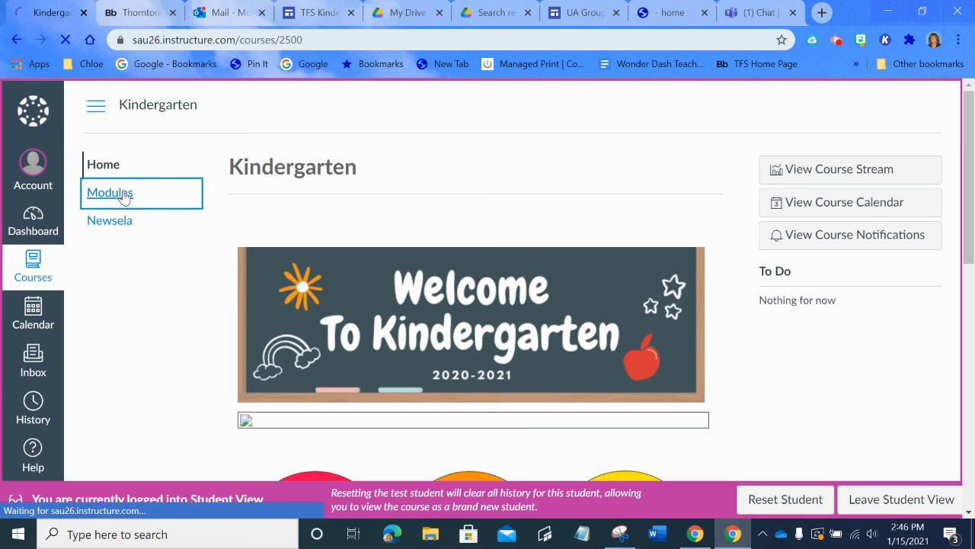
{"action": "left_click", "coordinate": [109, 192]}
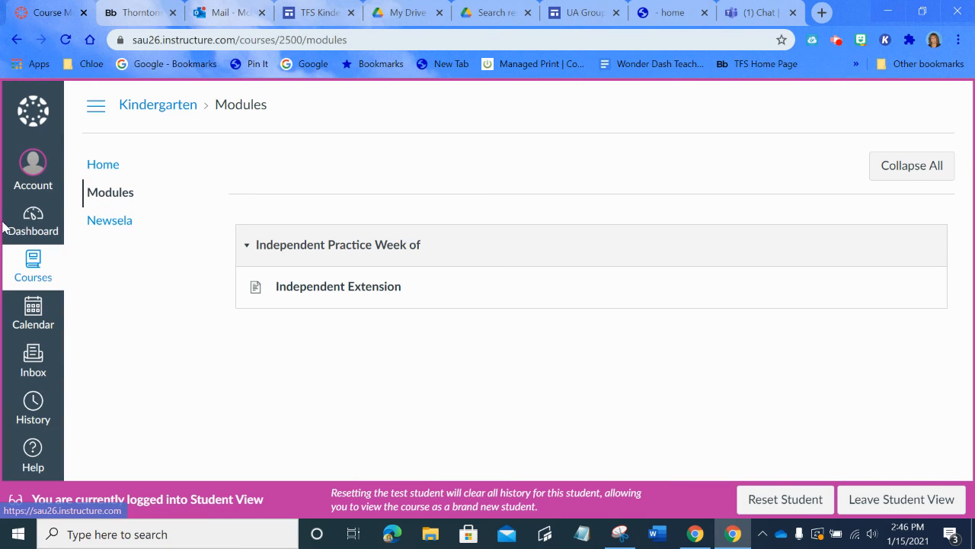
{"action": "left_click", "coordinate": [103, 165]}
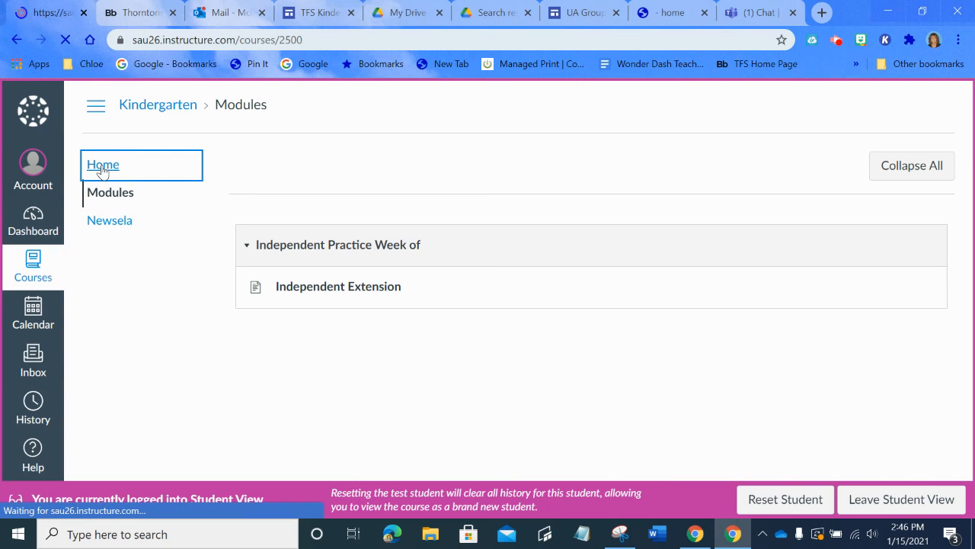
{"action": "left_click", "coordinate": [103, 165]}
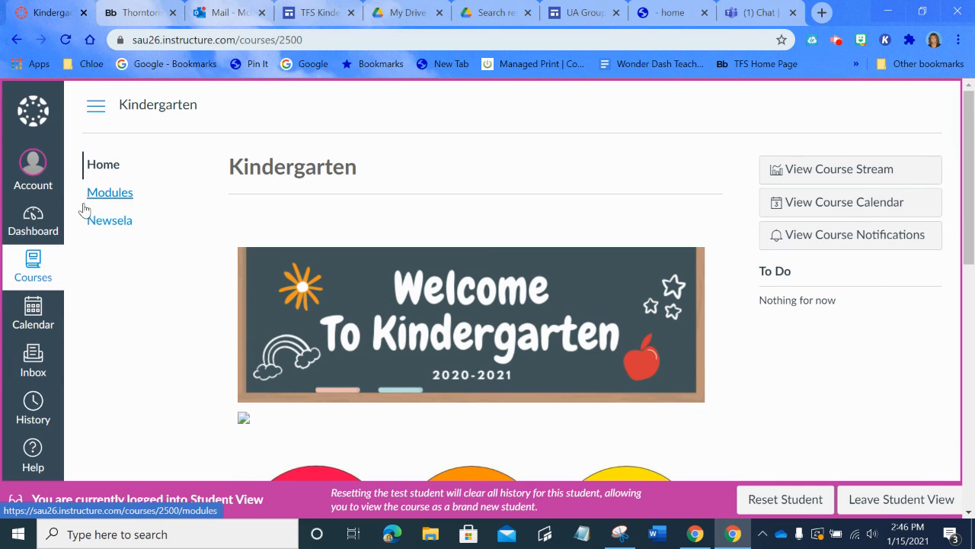
{"action": "mouse_move", "coordinate": [97, 250]}
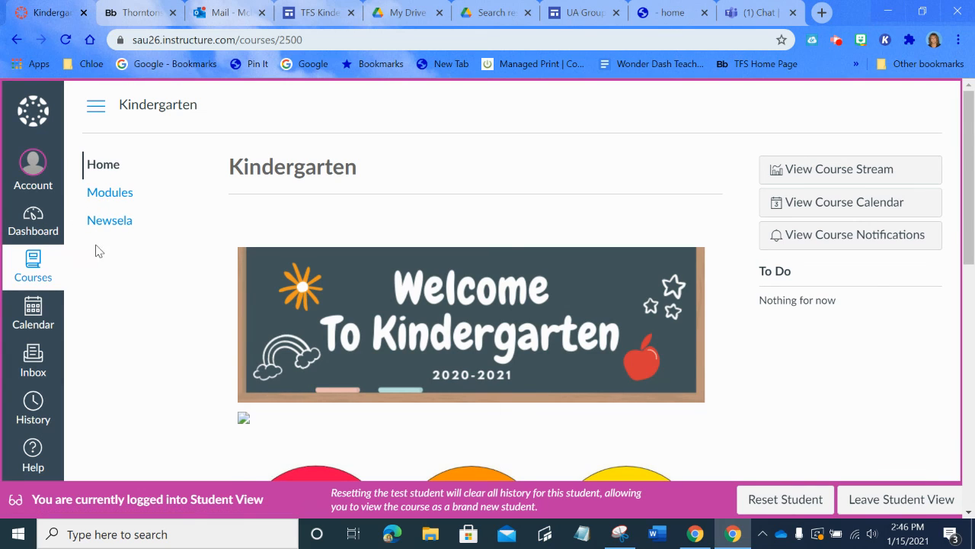
{"action": "mouse_move", "coordinate": [107, 263]}
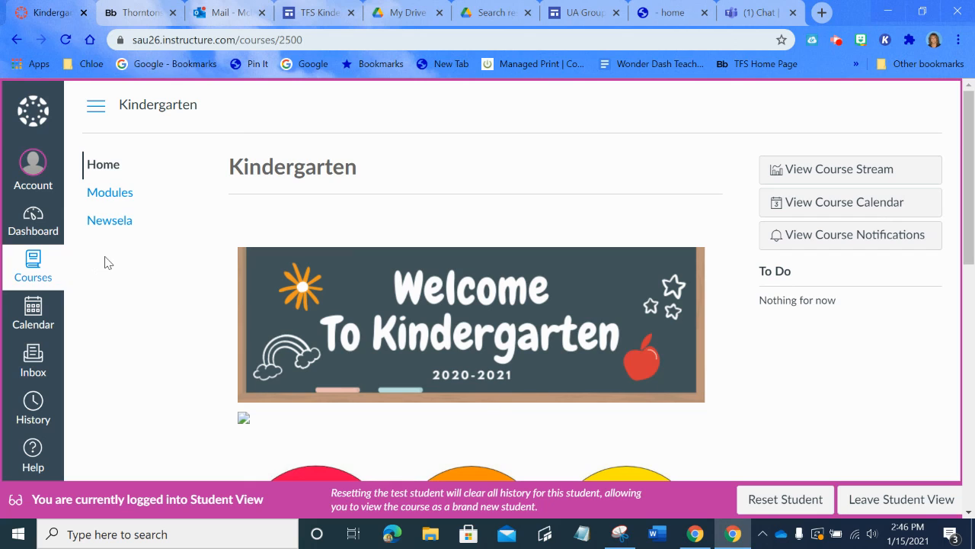
{"action": "mouse_move", "coordinate": [136, 225]}
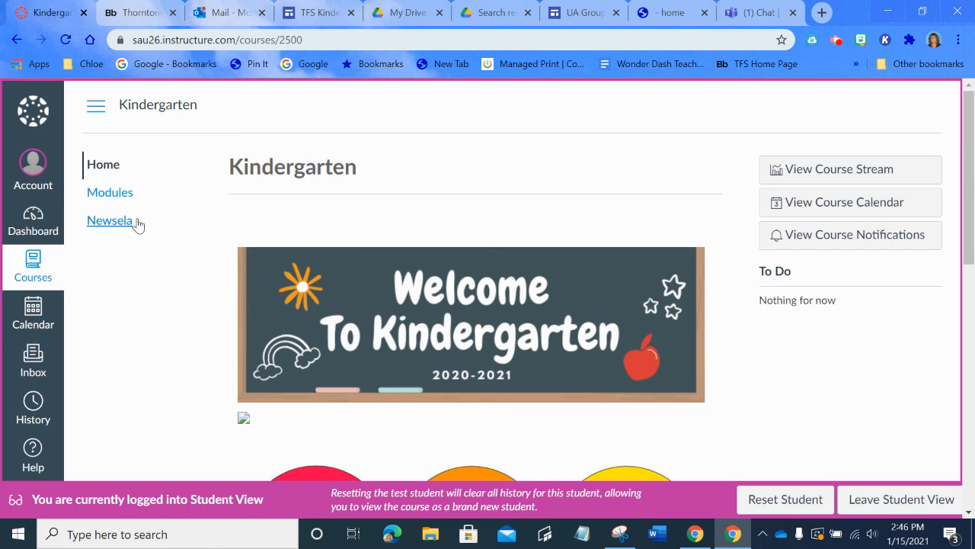
{"action": "mouse_move", "coordinate": [90, 299]}
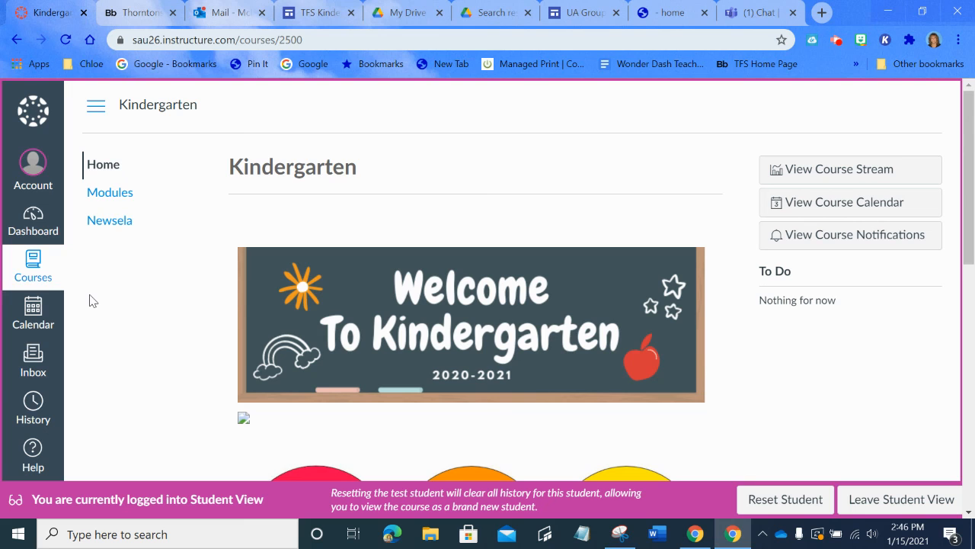
{"action": "mouse_move", "coordinate": [817, 371]}
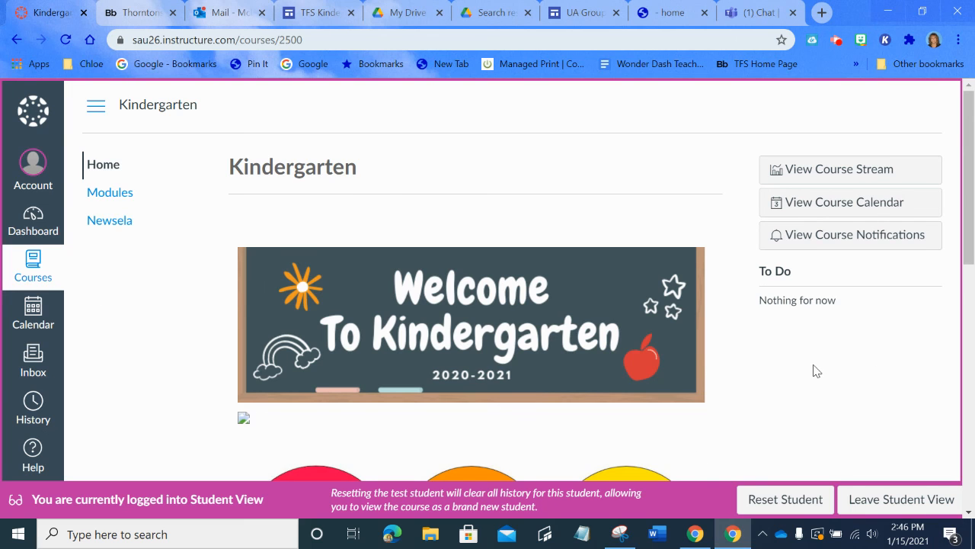
{"action": "scroll", "scroll_direction": "down", "scroll_amount": 3}
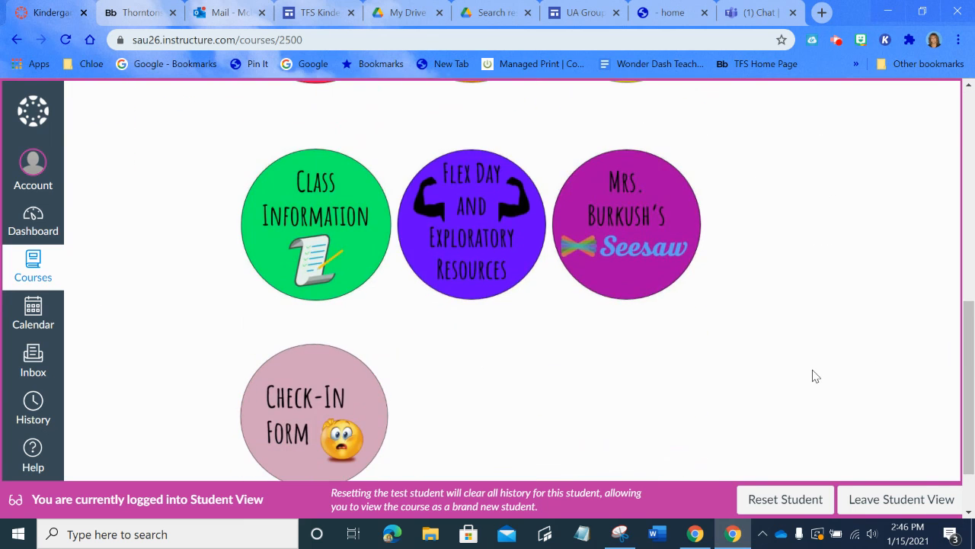